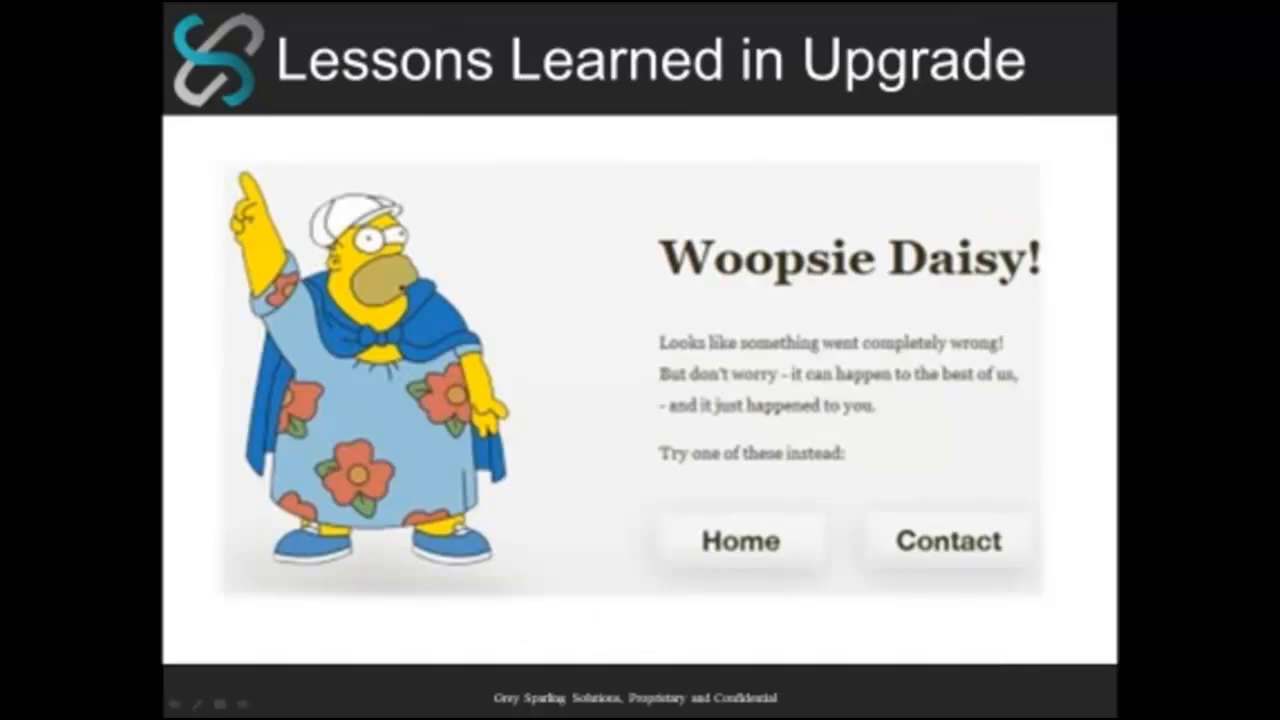
mouse_move(980, 404)
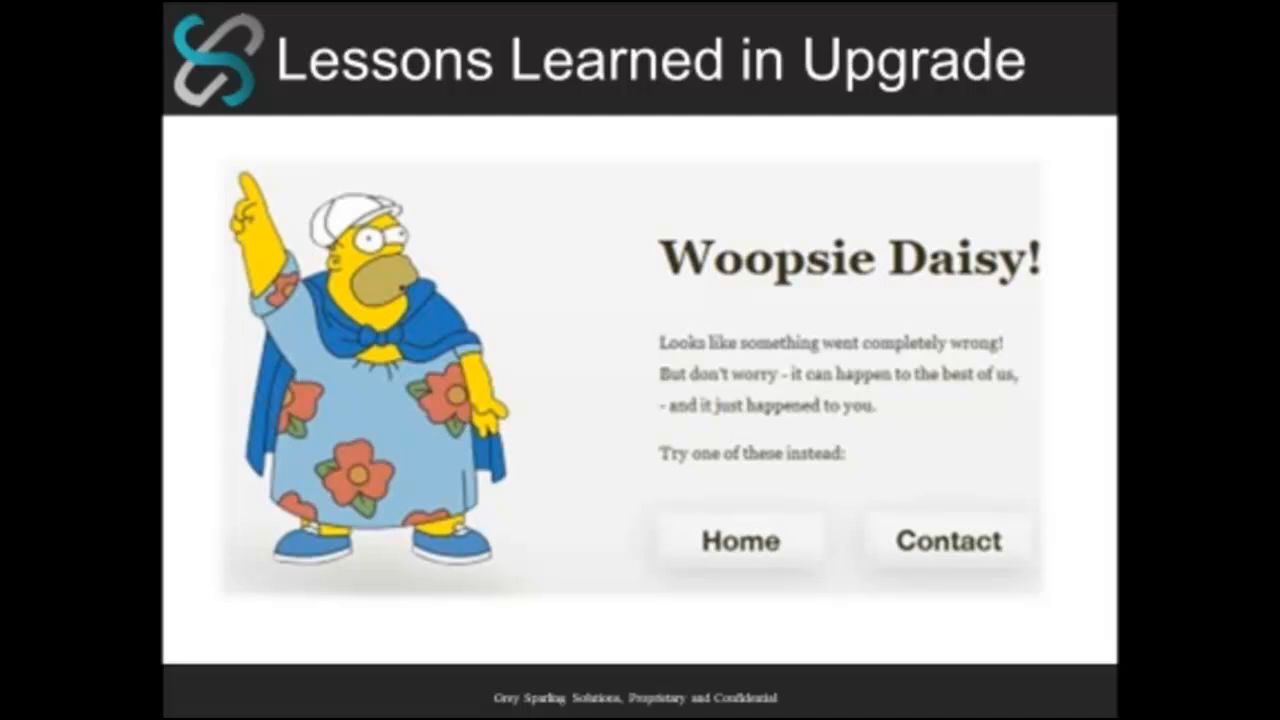
mouse_move(86, 348)
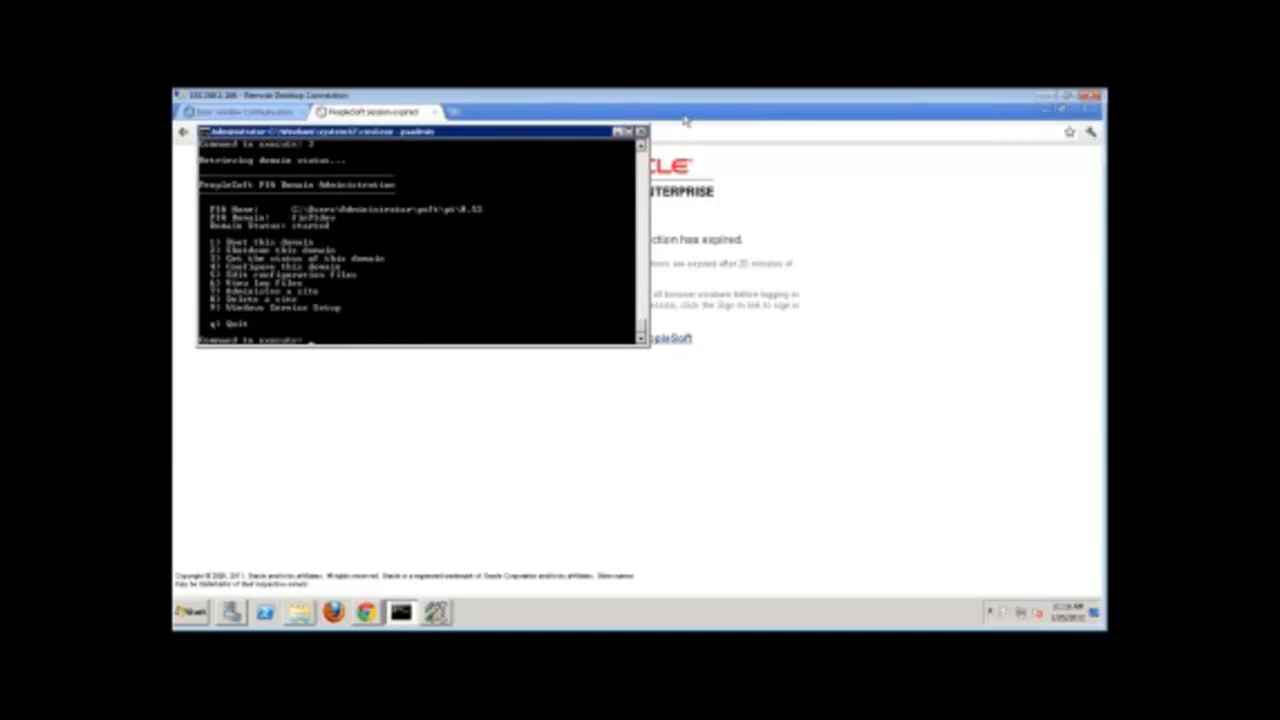
Step: Dismiss the command window and sign back into PeopleSoft with the user ID and password
click(640, 132)
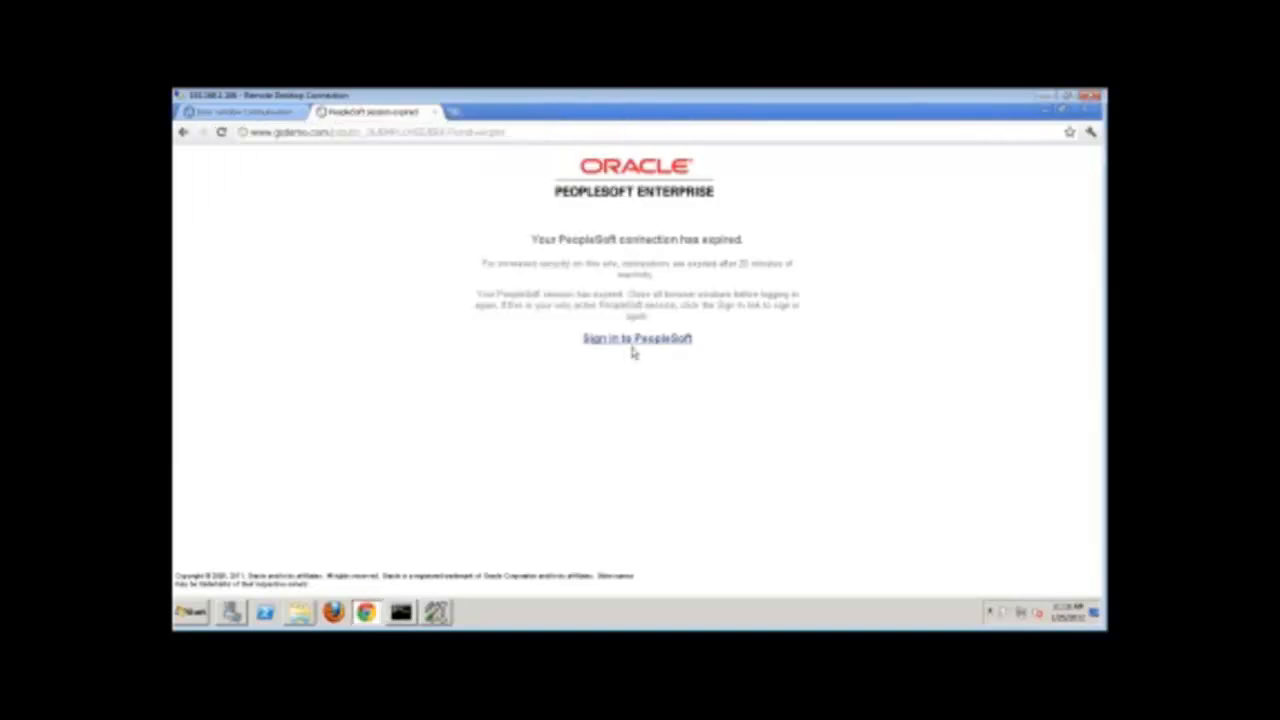
click(636, 338)
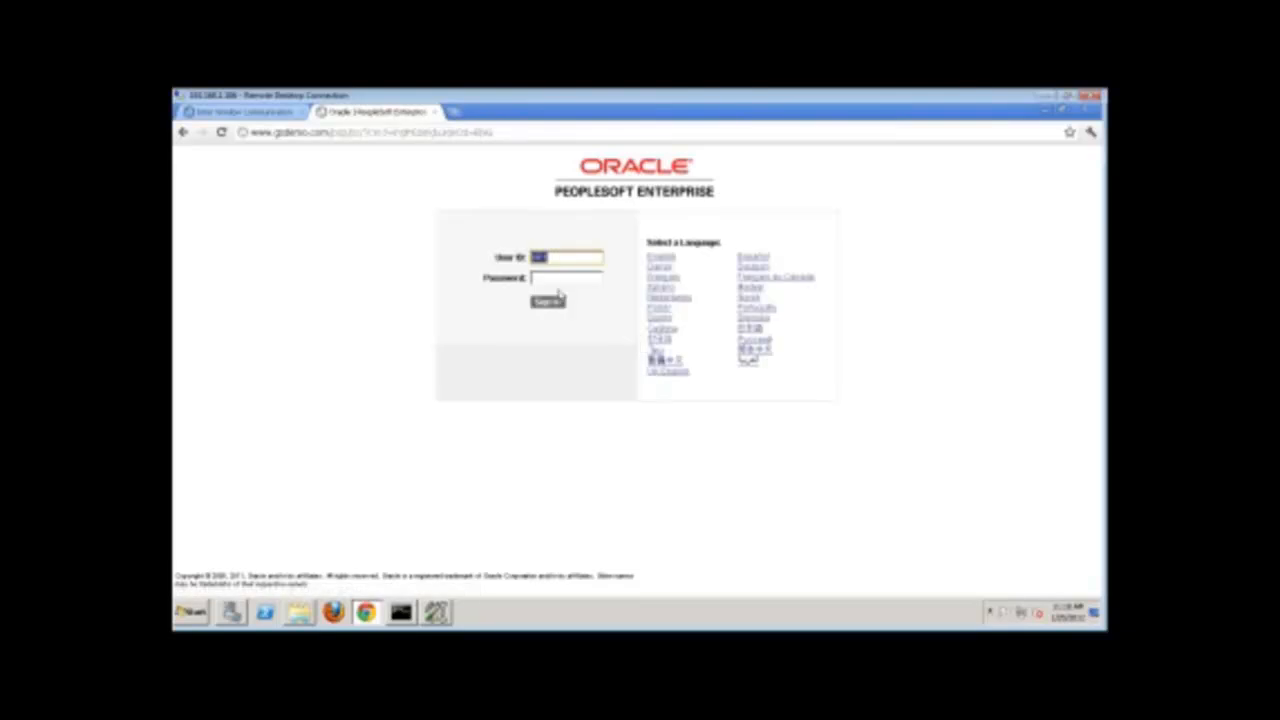
click(568, 278)
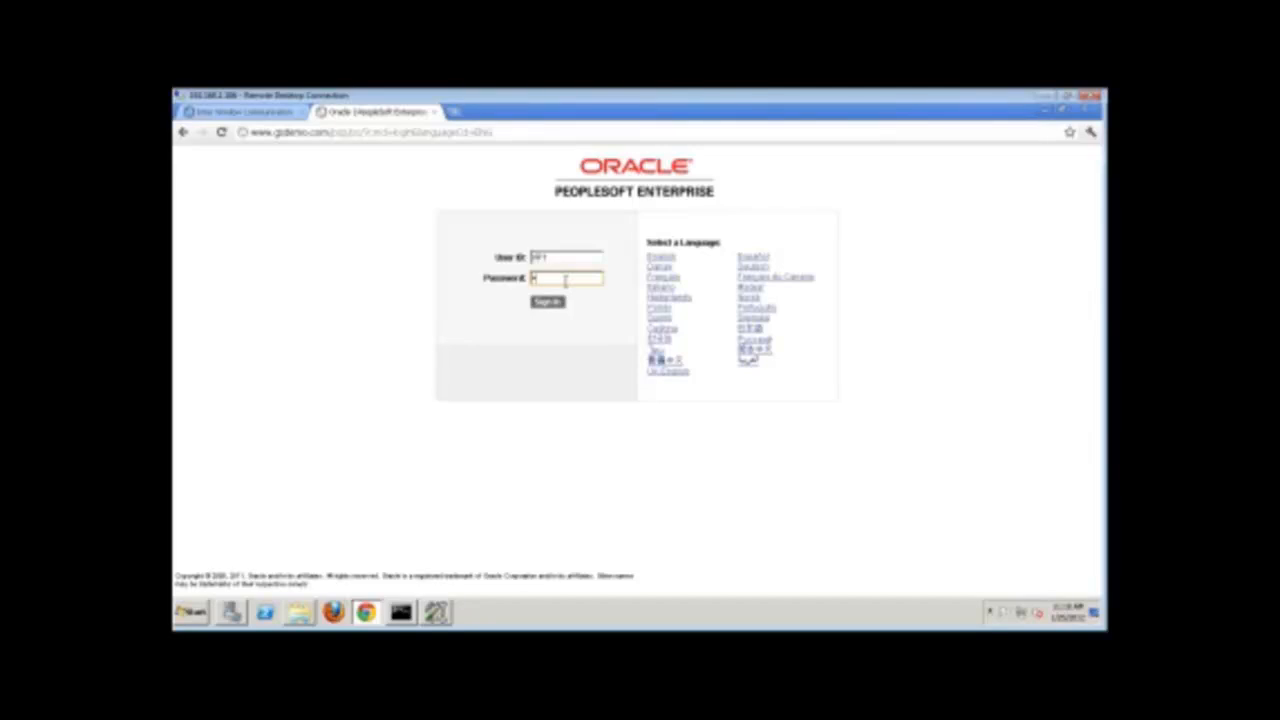
click(546, 302)
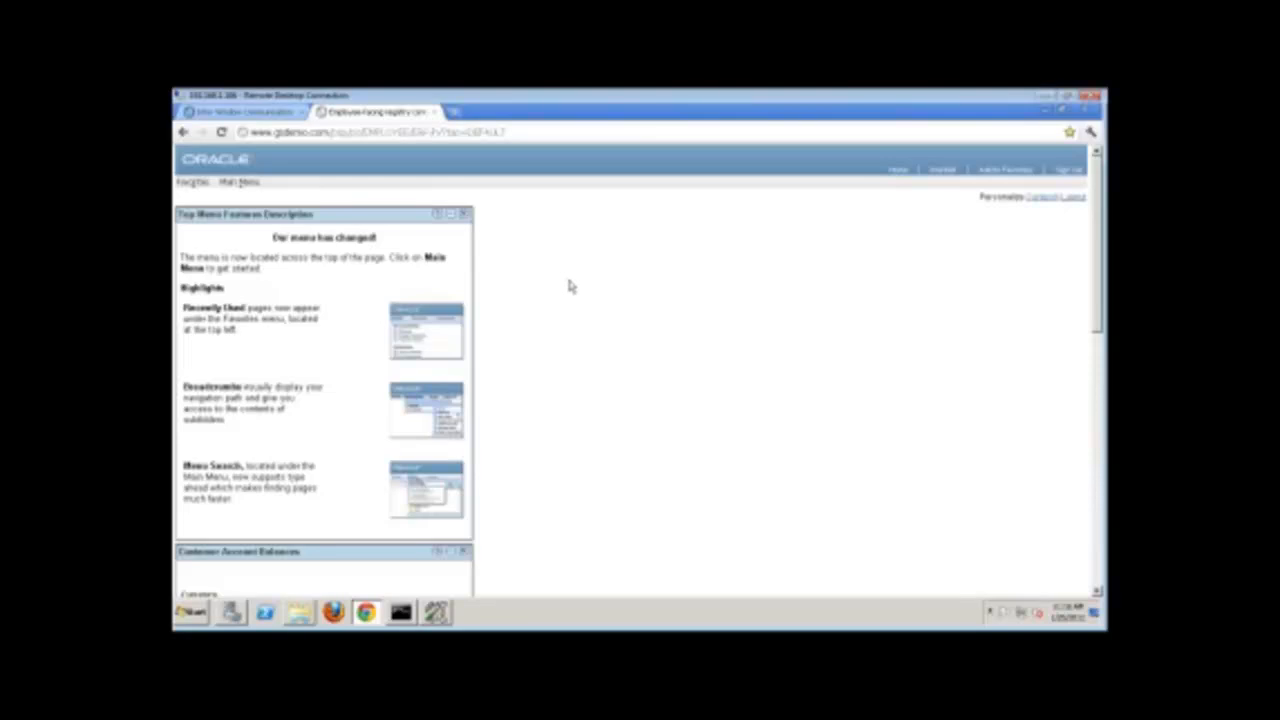
mouse_move(878, 198)
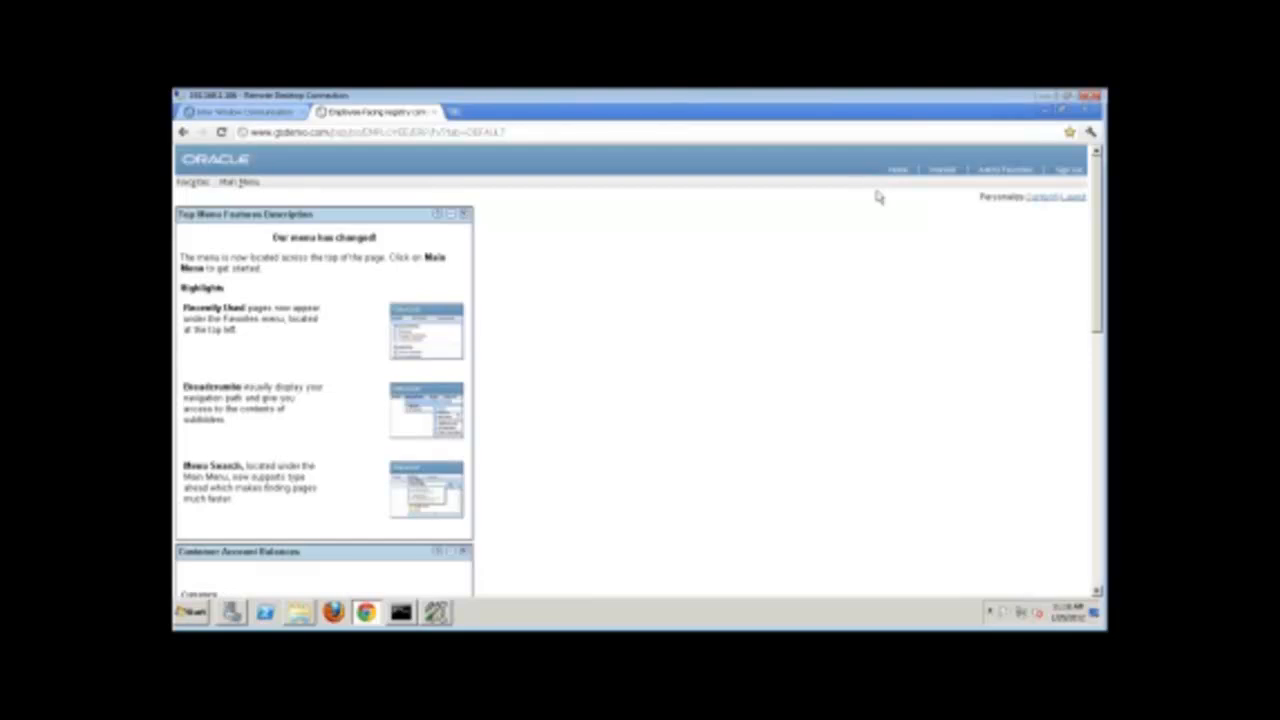
mouse_move(892, 104)
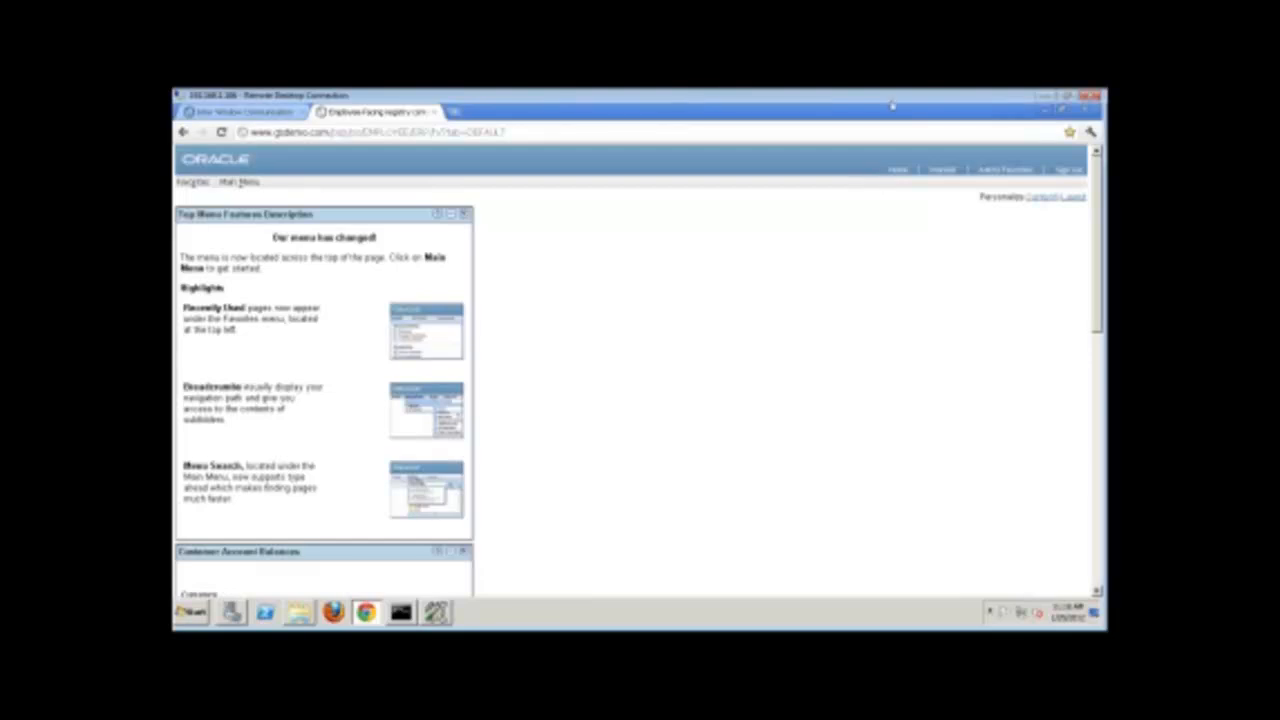
mouse_move(844, 378)
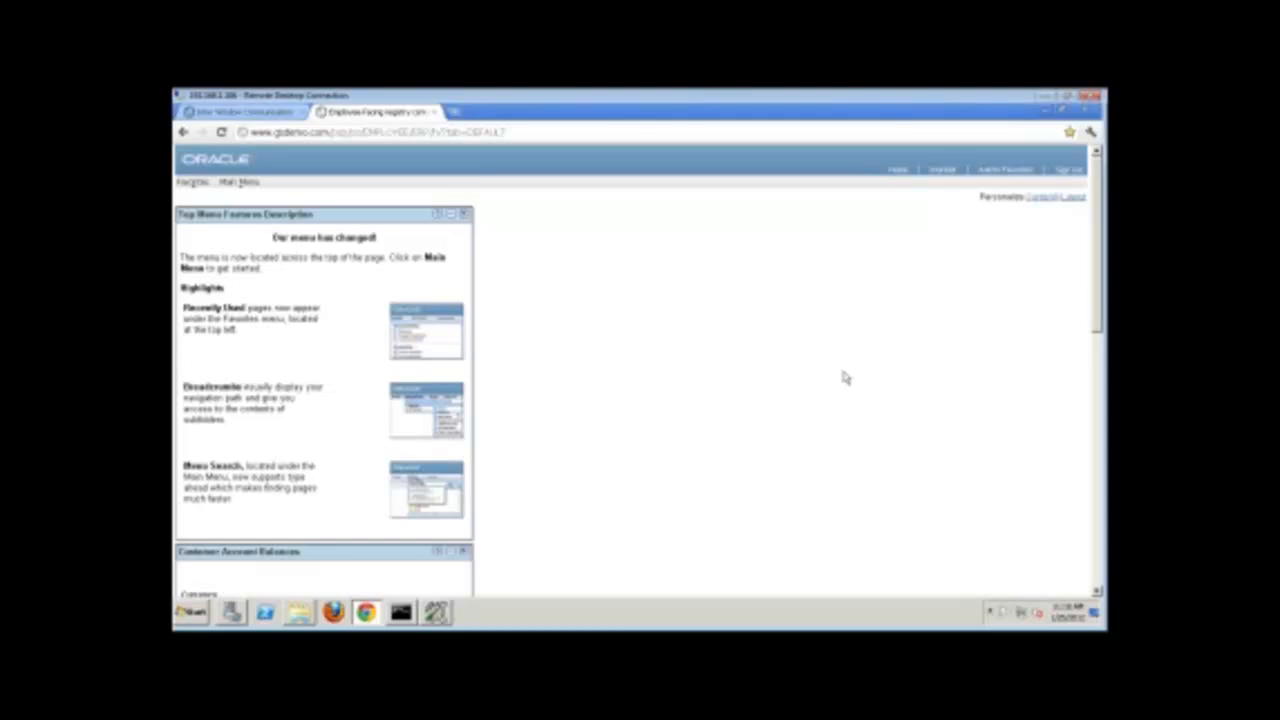
mouse_move(436, 222)
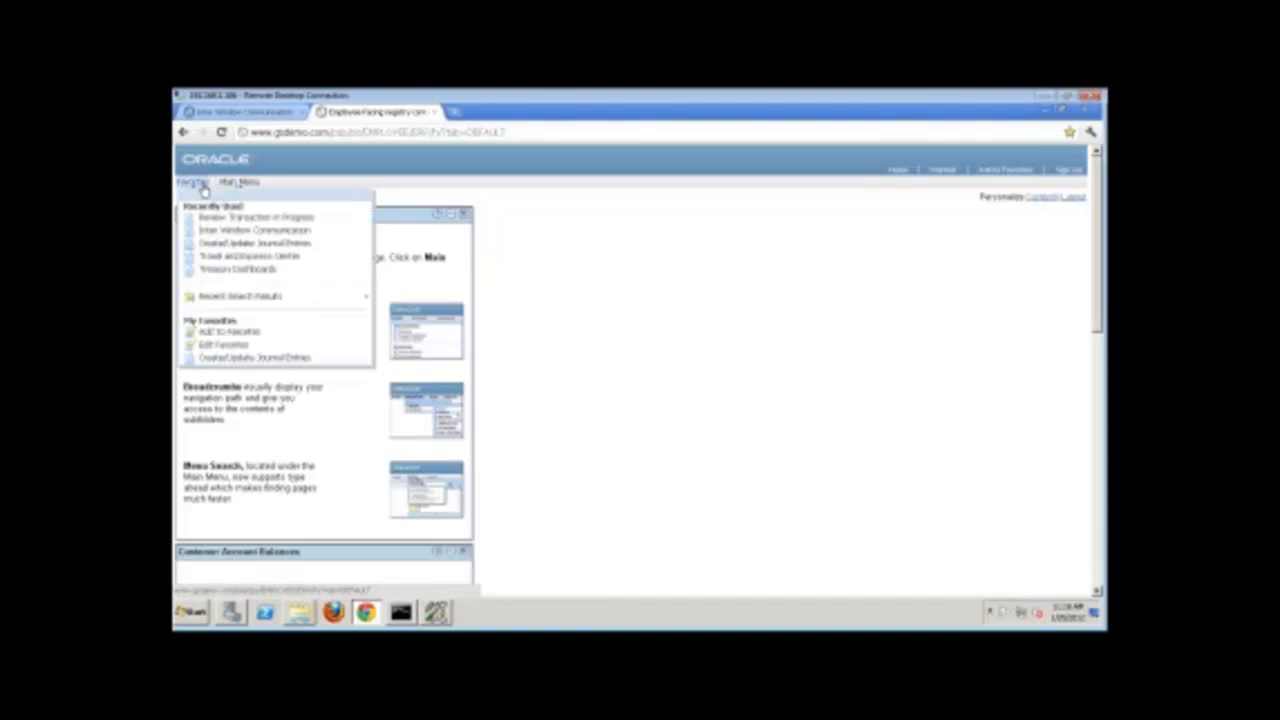
mouse_move(228, 222)
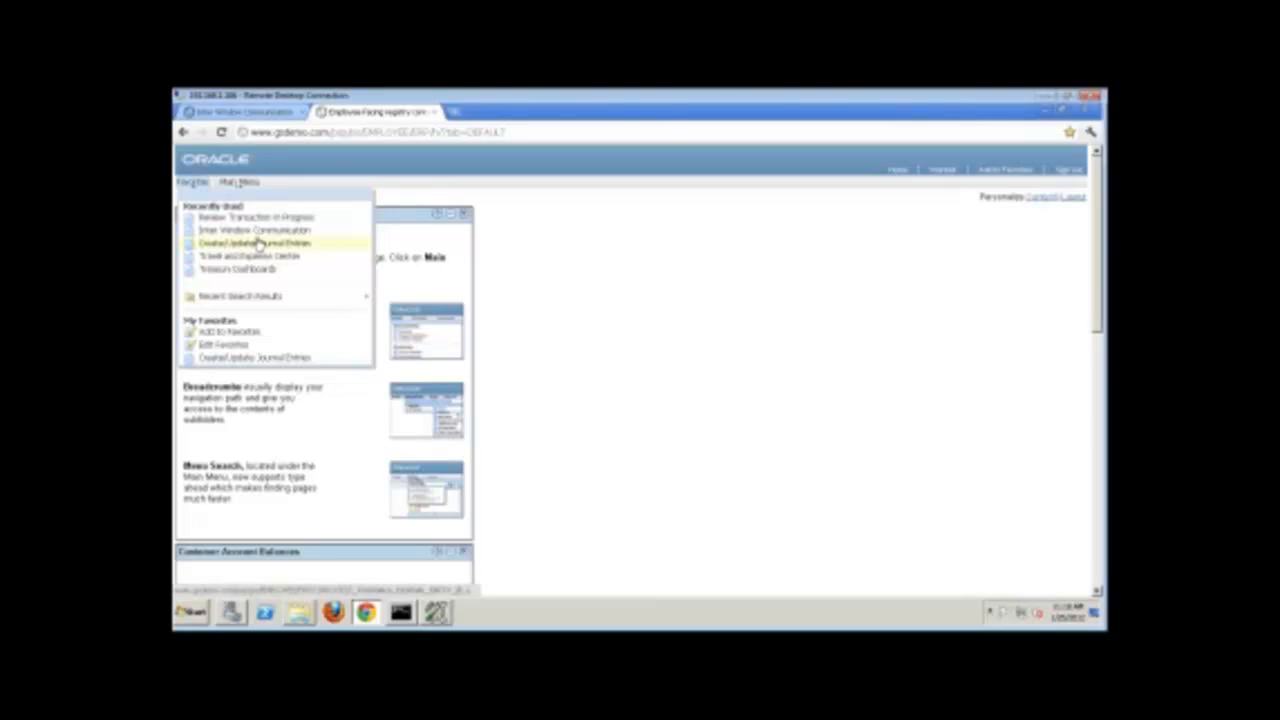
Step: Open Inter Window Communication from Favorites > Recently Used to reach its search page
click(256, 230)
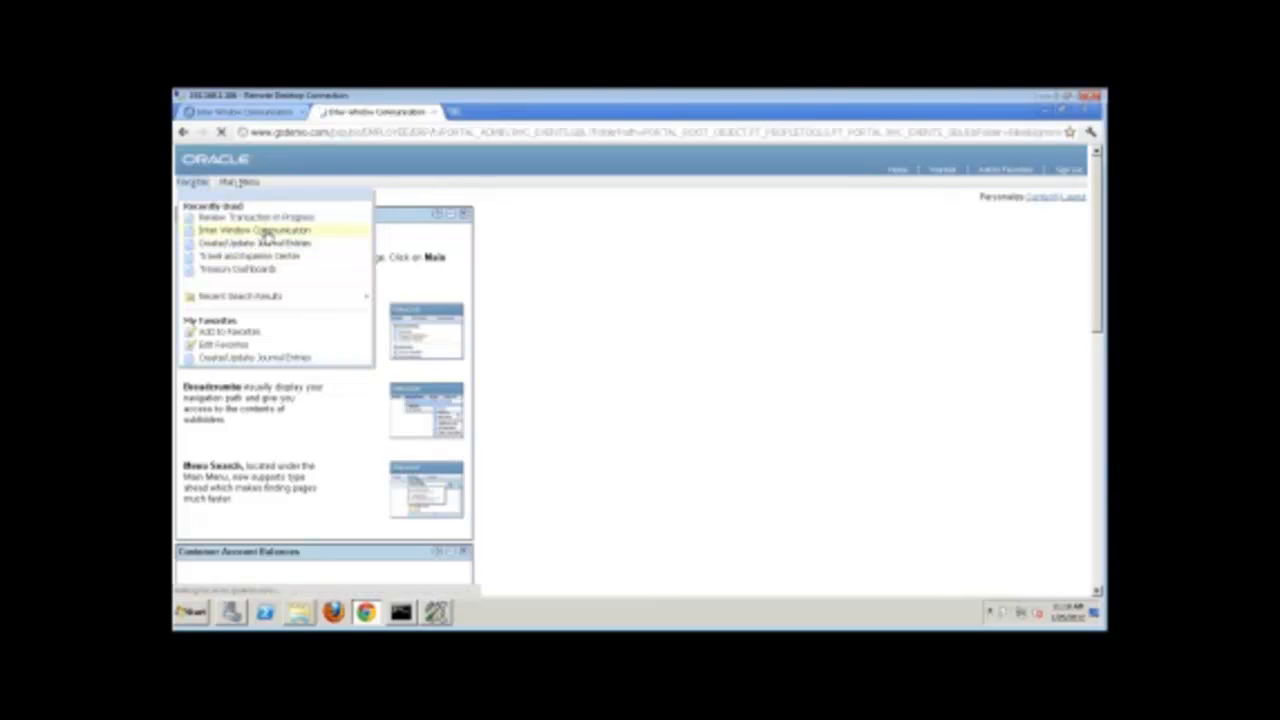
click(254, 230)
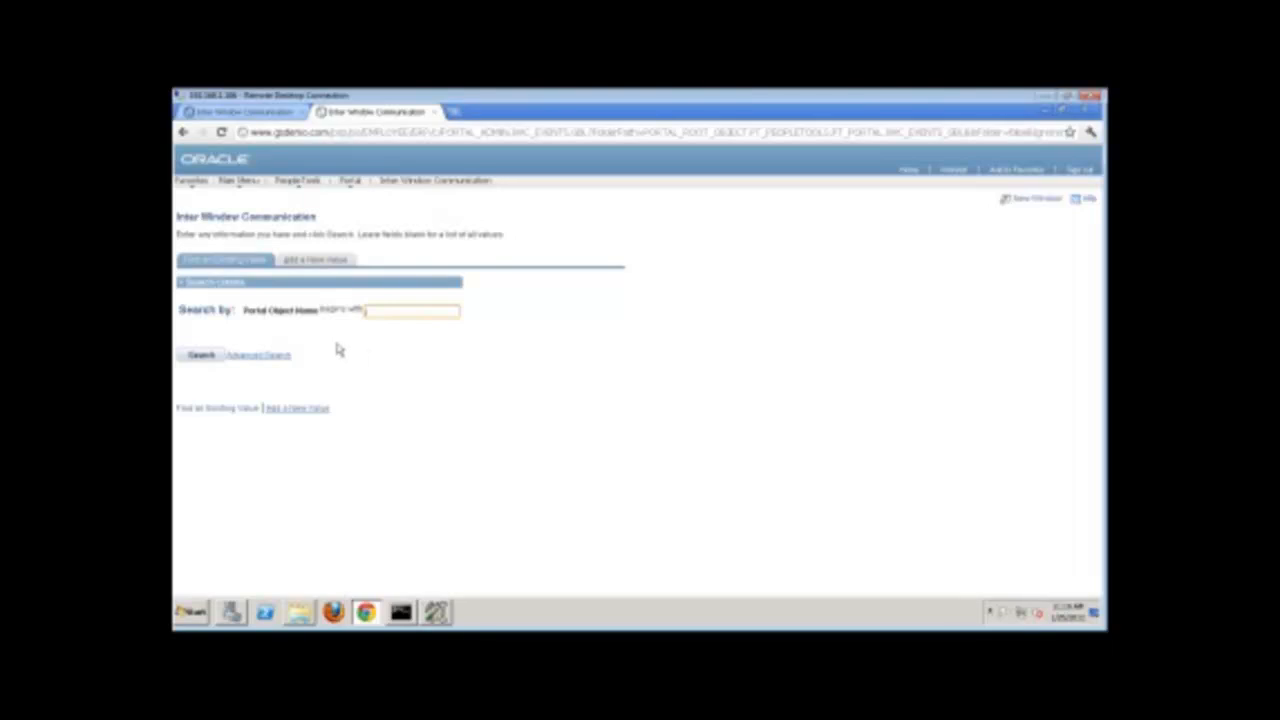
mouse_move(380, 352)
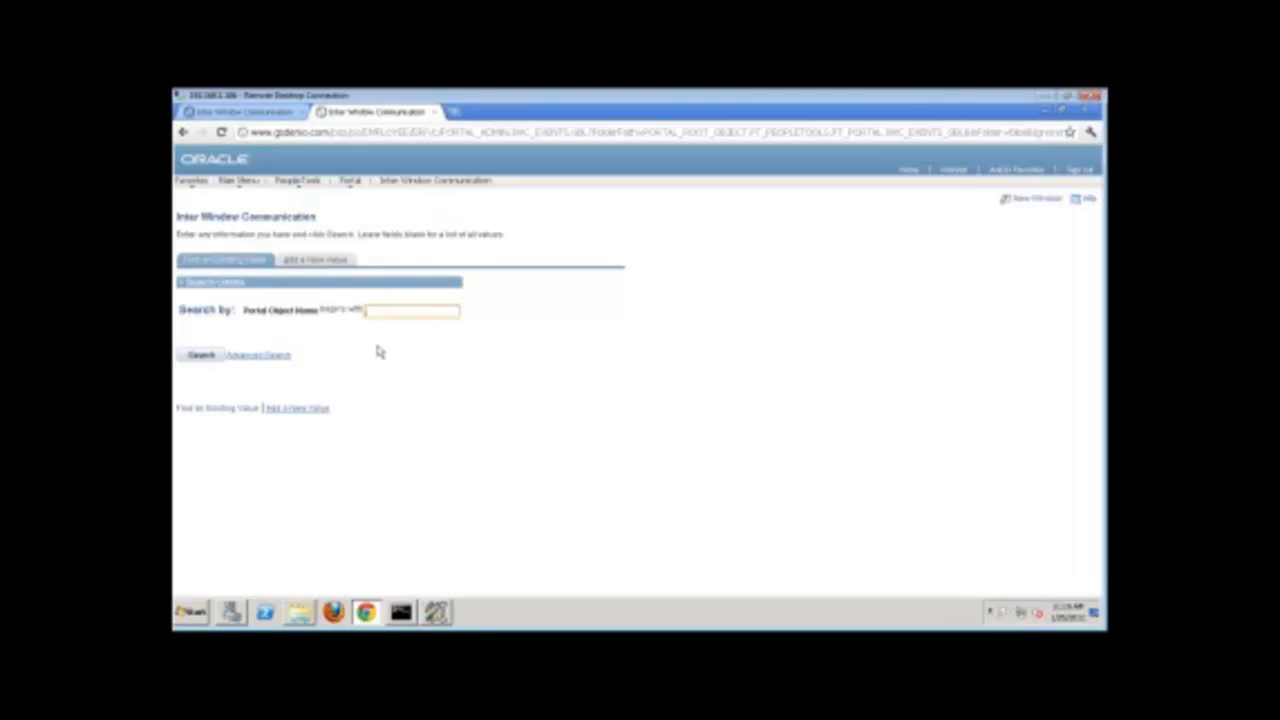
mouse_move(416, 416)
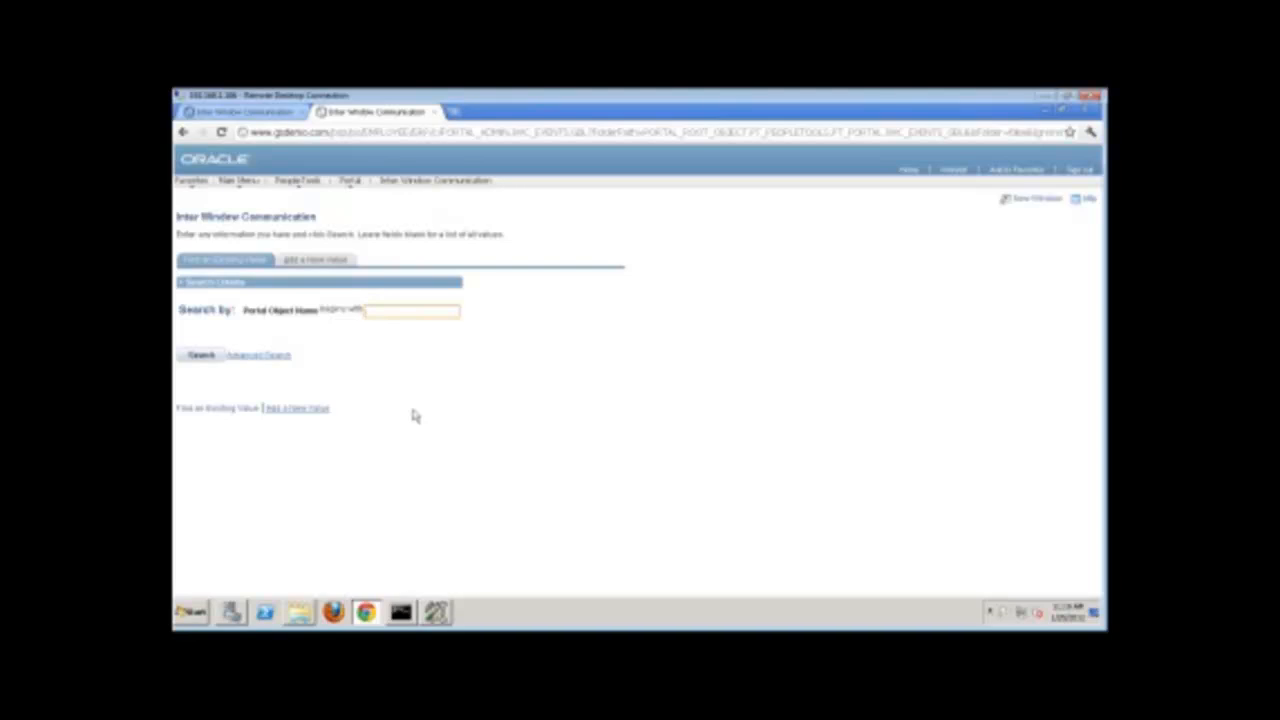
mouse_move(532, 444)
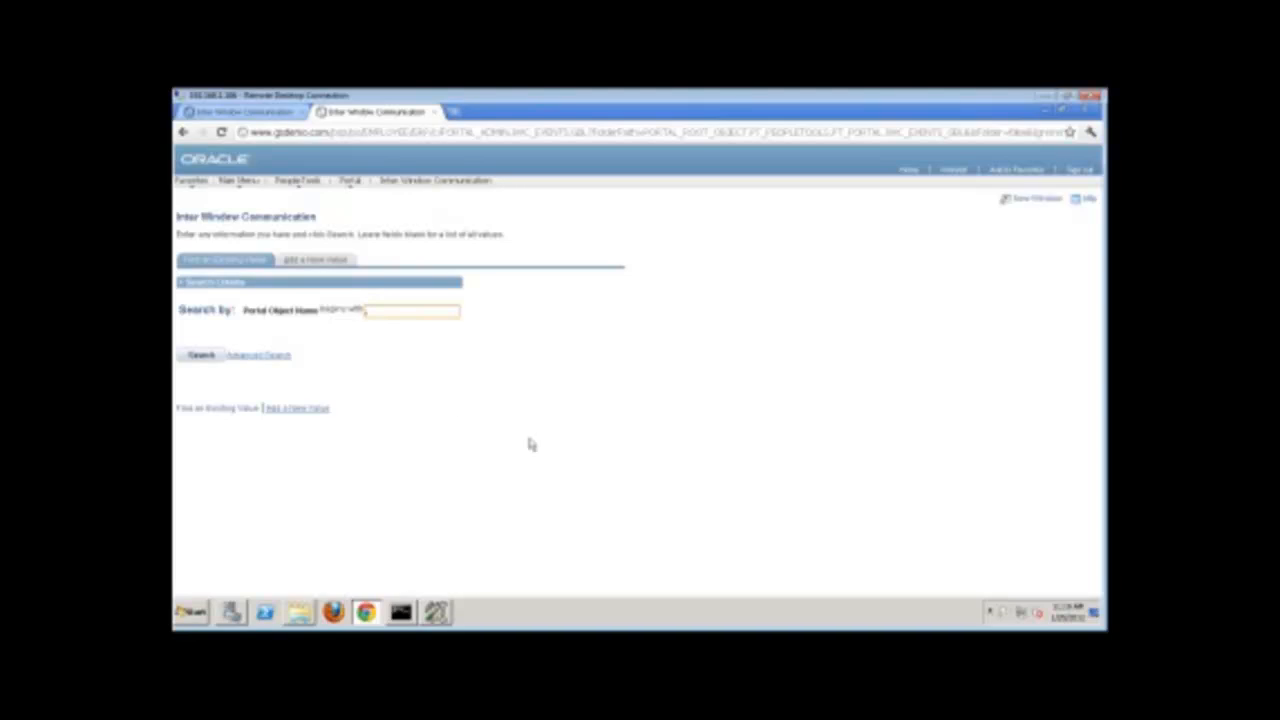
mouse_move(396, 512)
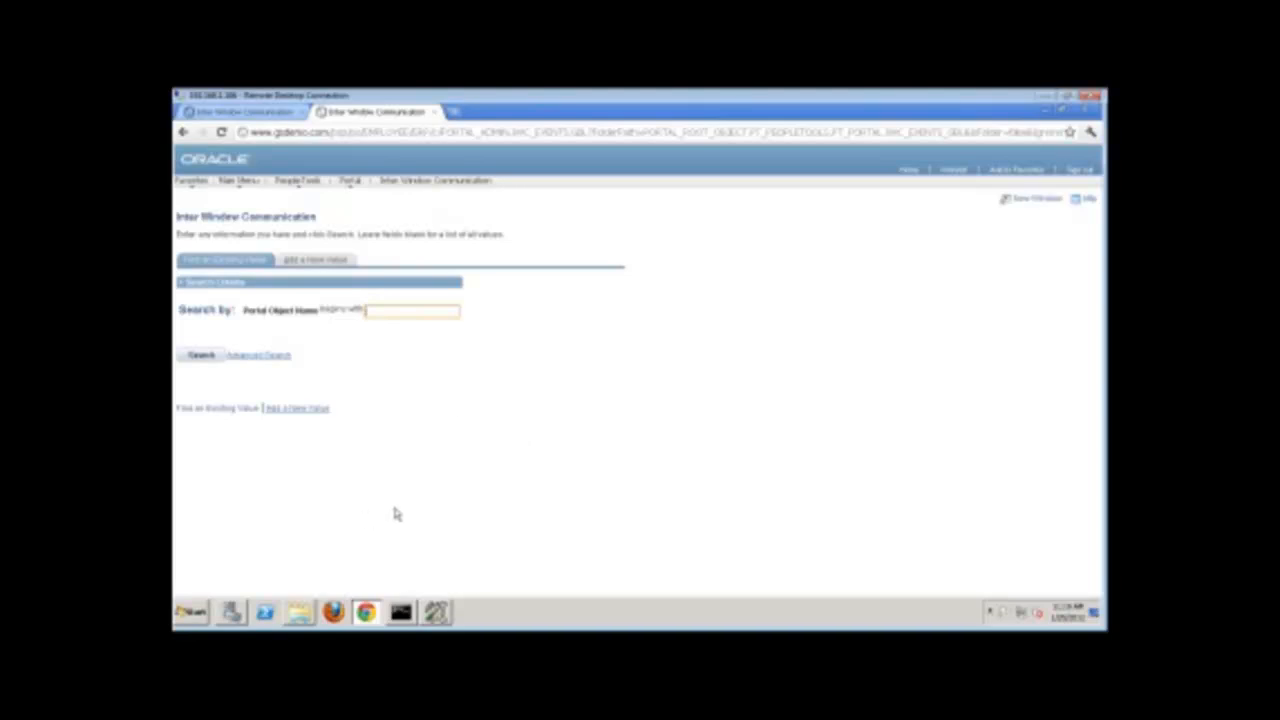
mouse_move(278, 580)
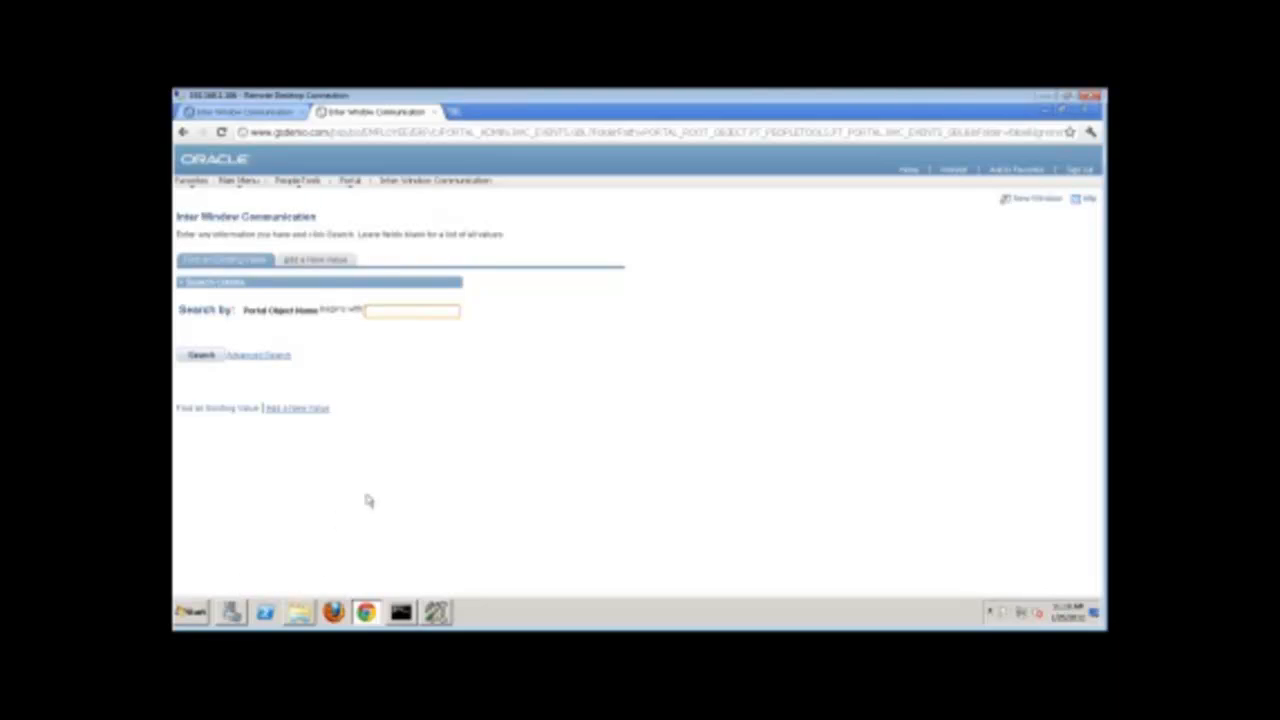
mouse_move(390, 472)
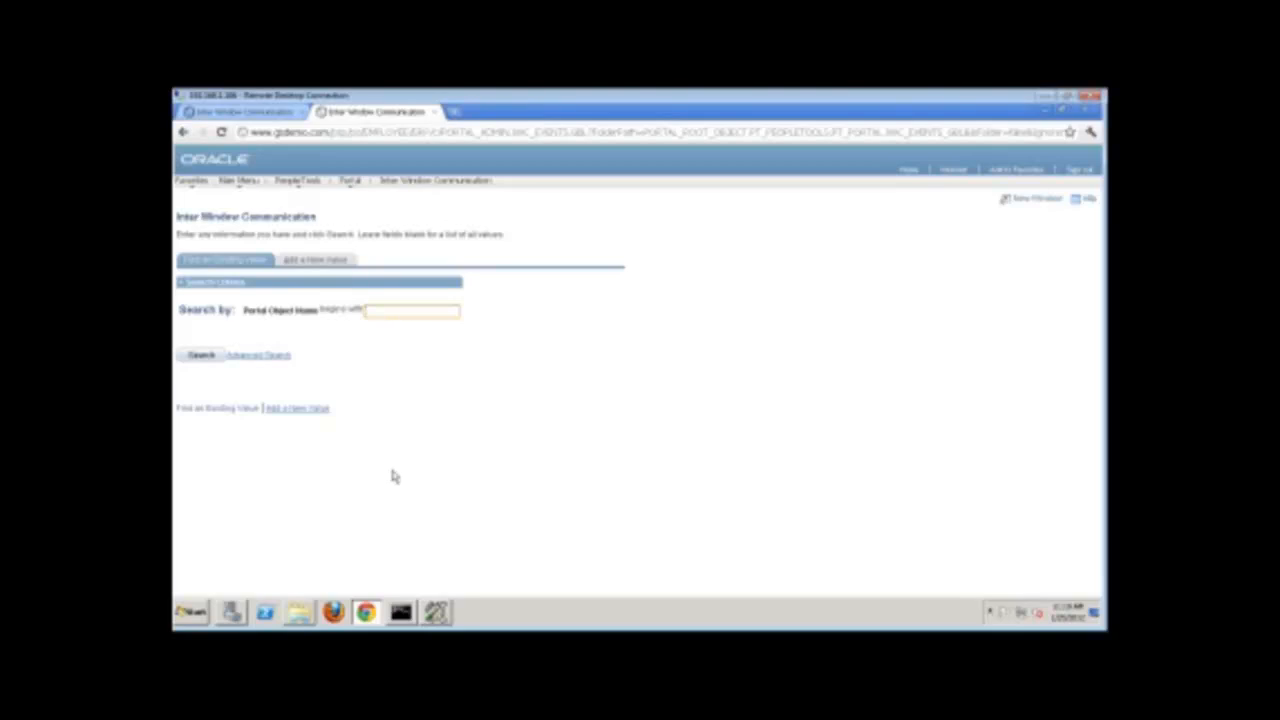
mouse_move(434, 508)
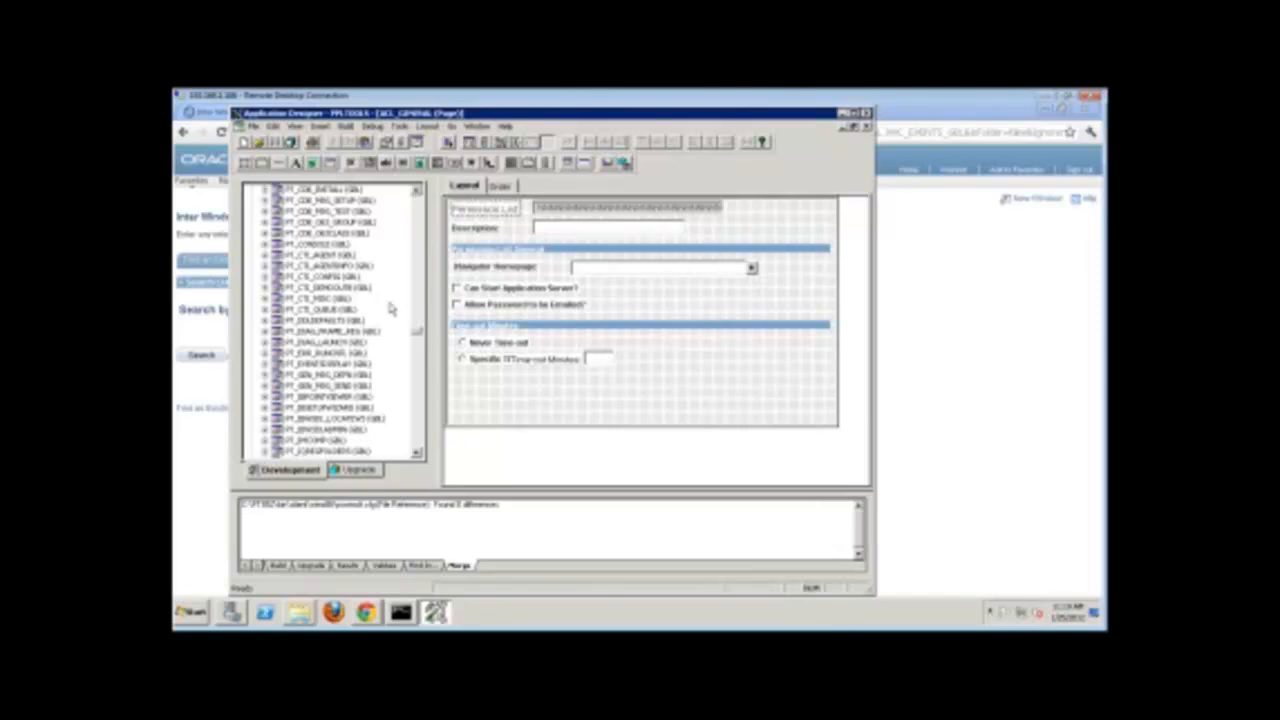
mouse_move(420, 336)
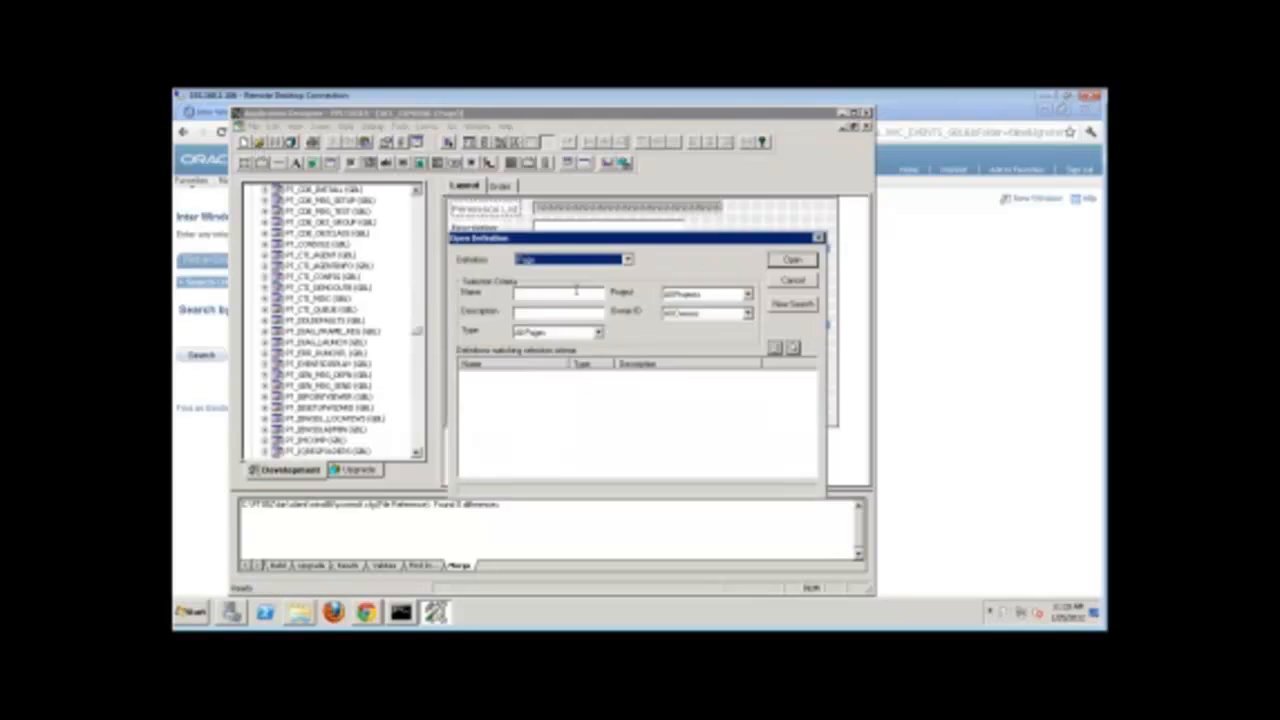
Step: Open the found HTML definition in Application Designer
click(628, 260)
text(PT_EDITSCRIPT)
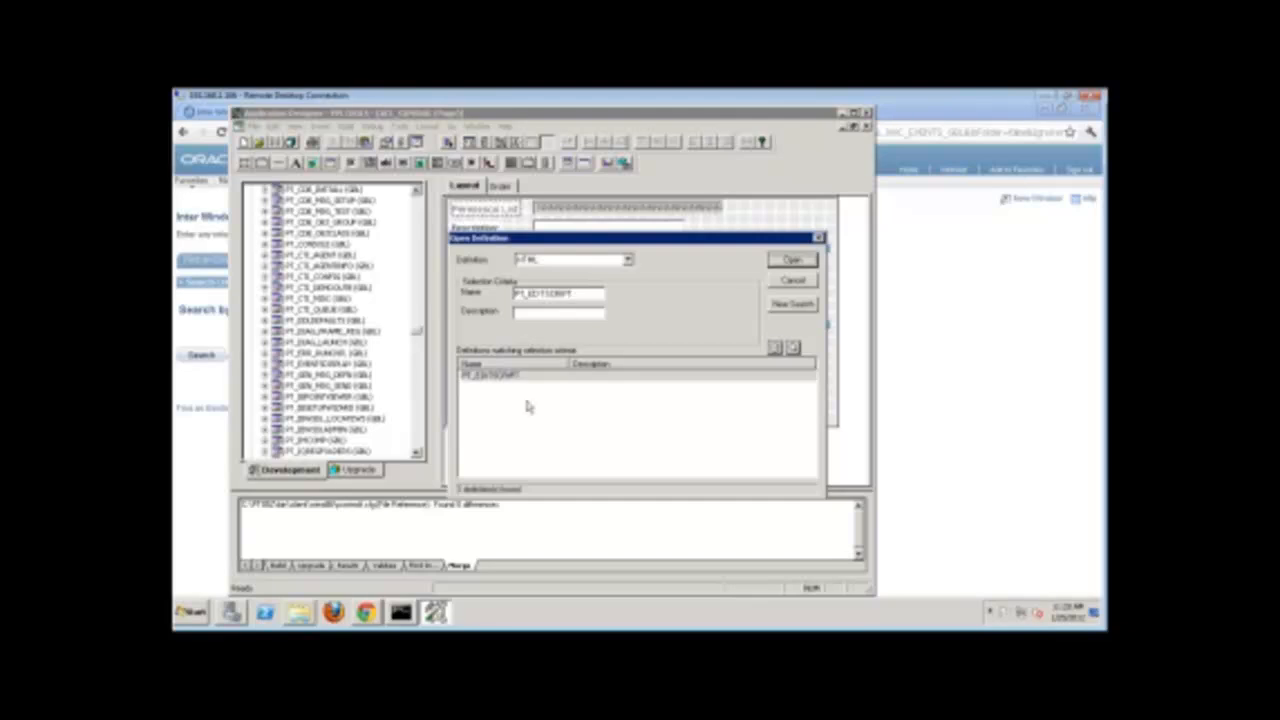
click(792, 260)
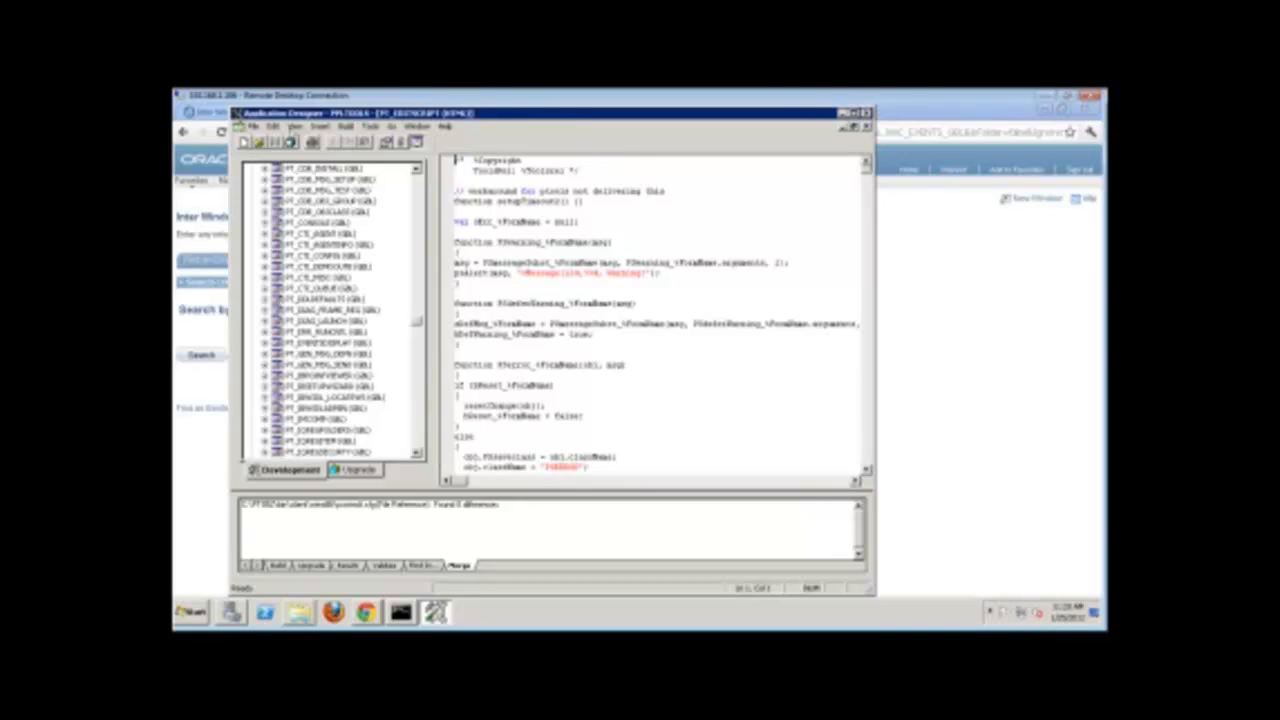
Step: Choose a larger editor font in Font and Color Settings so the setupTimeout2 stub reads easily
click(268, 128)
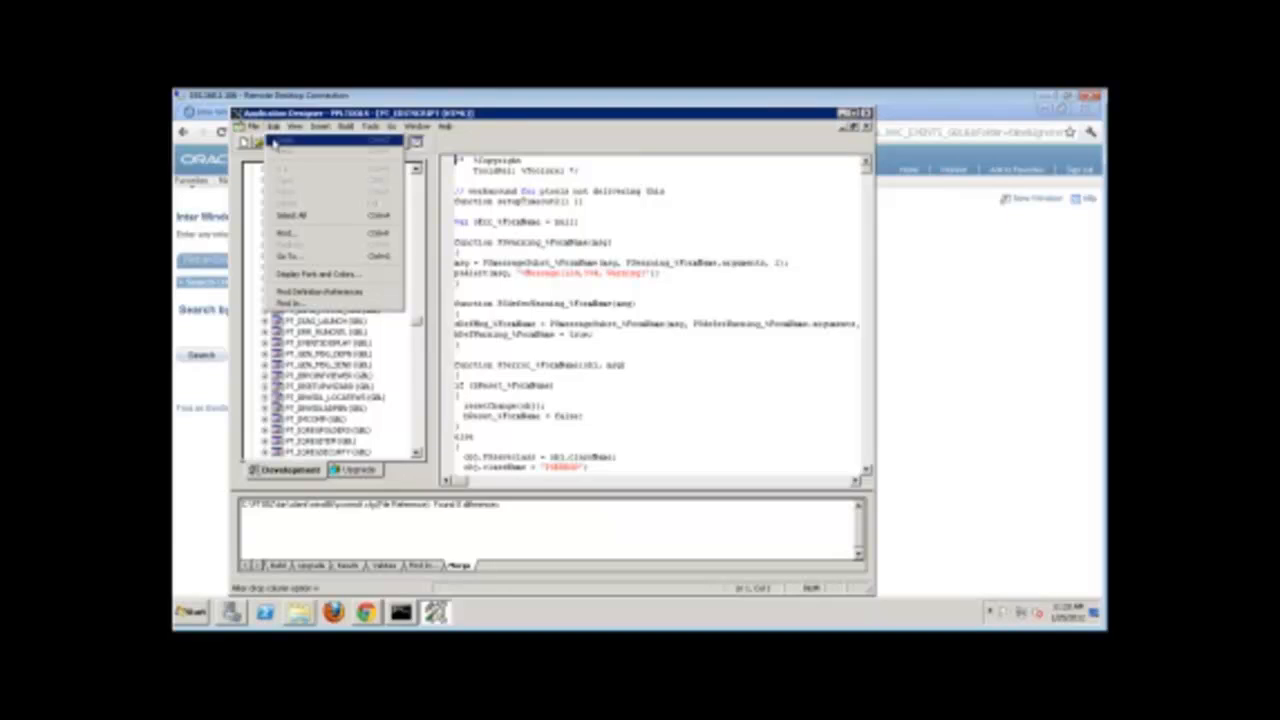
click(318, 274)
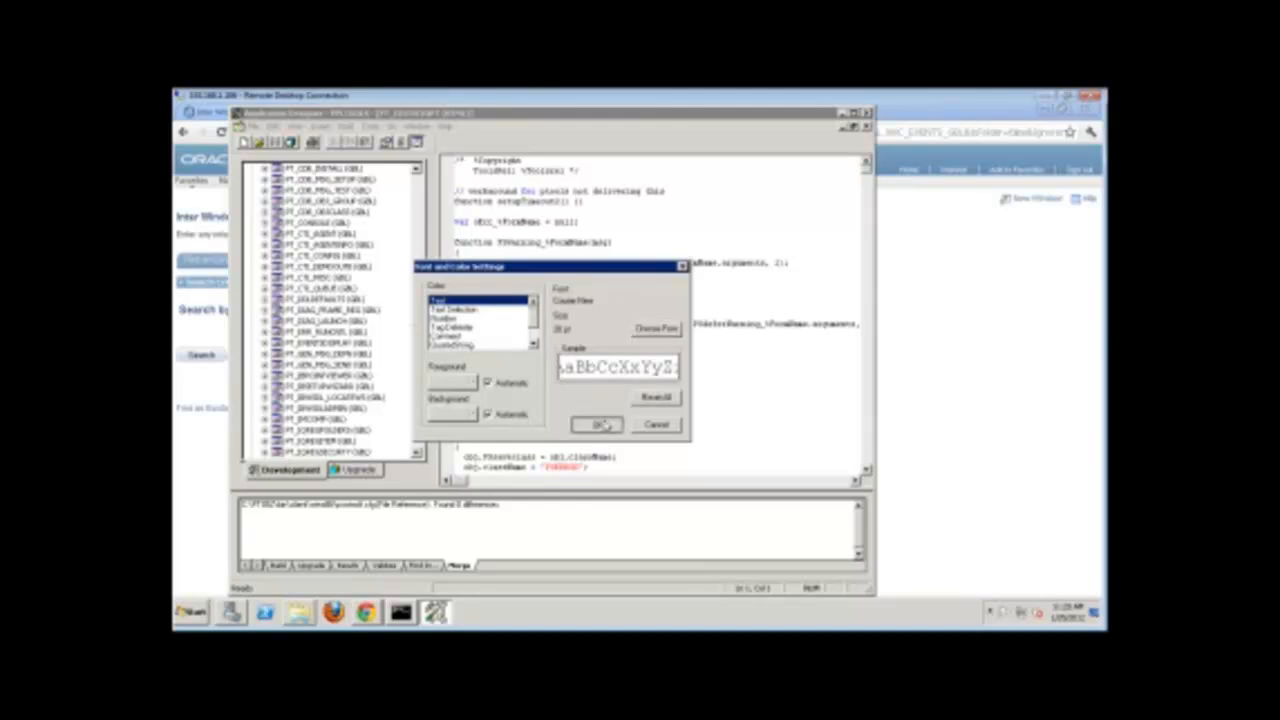
click(596, 424)
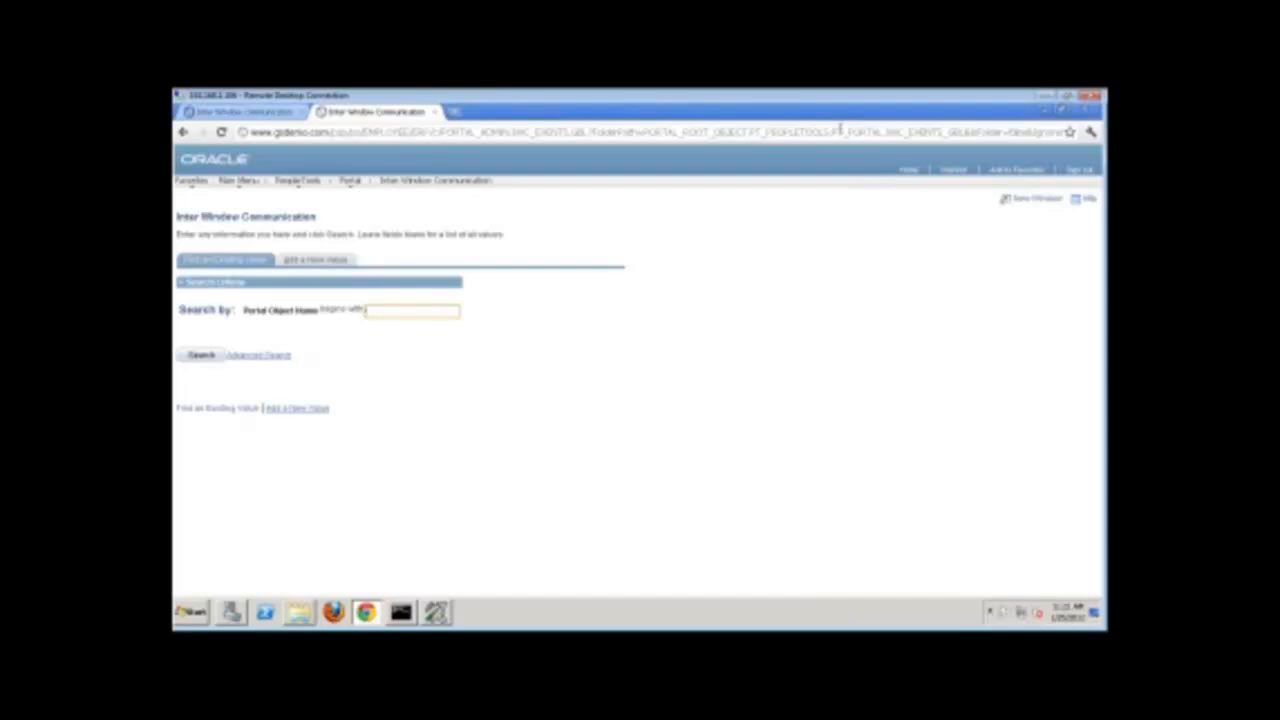
mouse_move(956, 236)
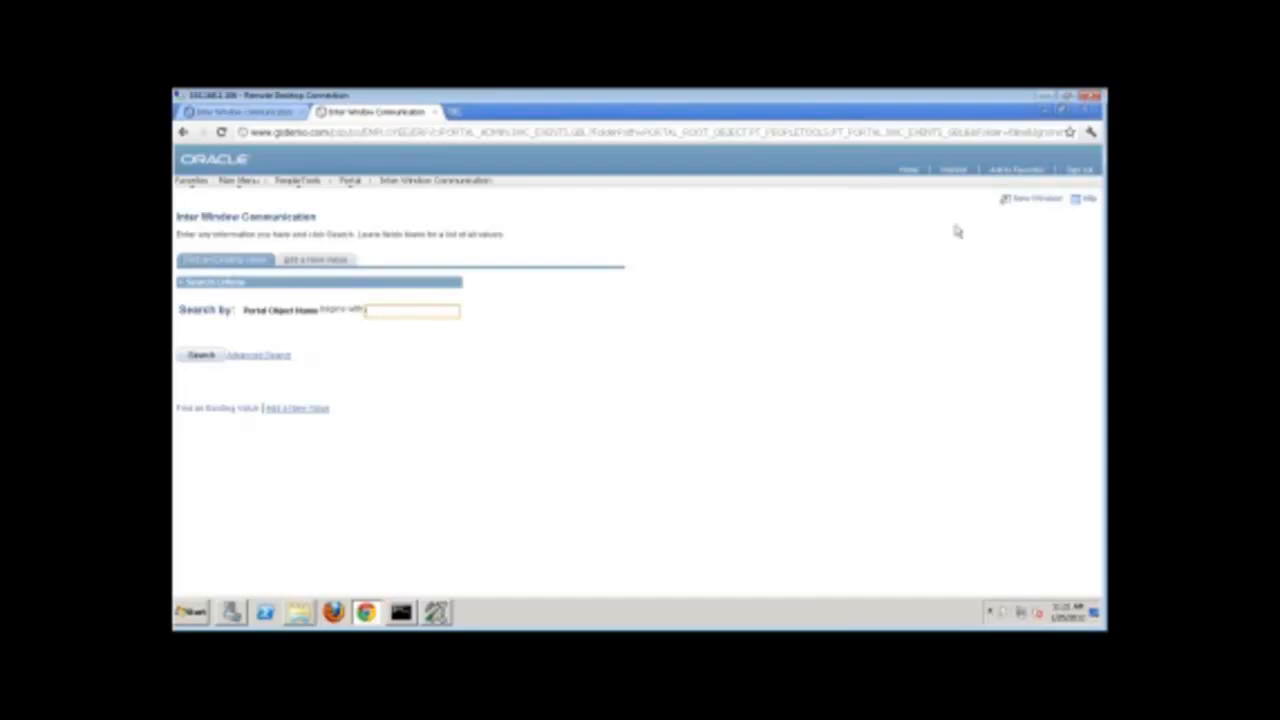
mouse_move(1092, 132)
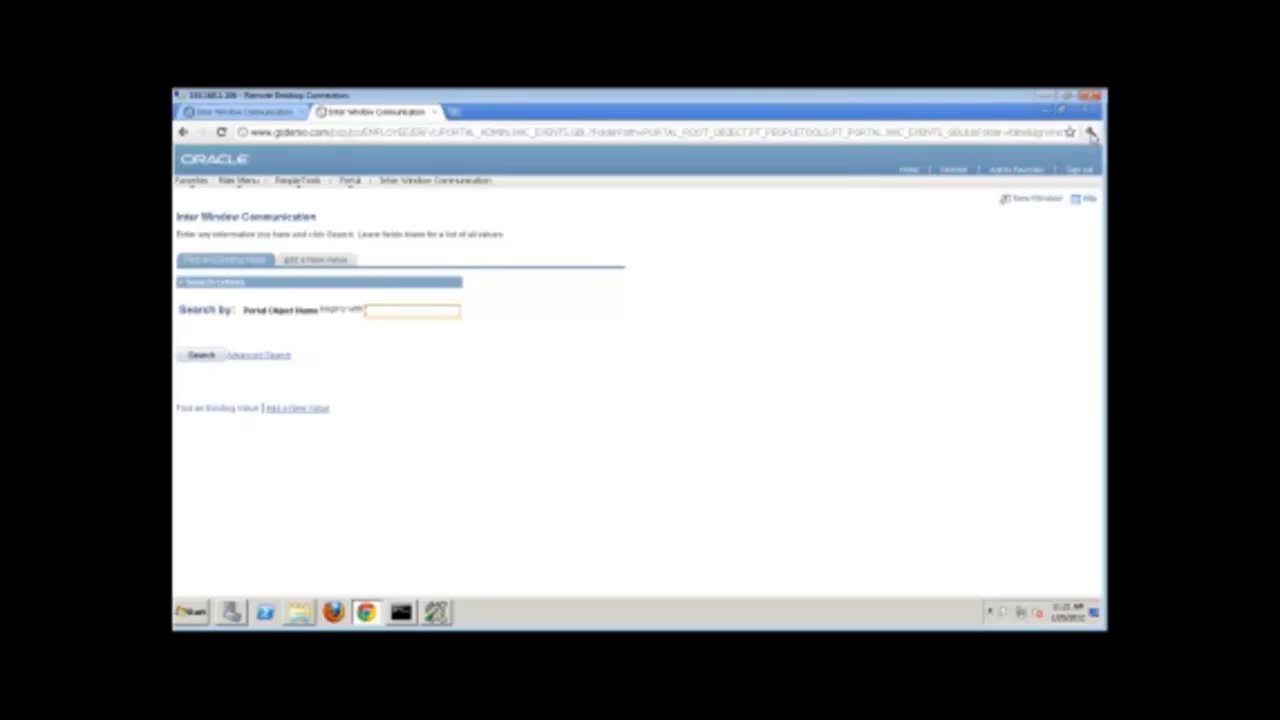
Step: Launch Chrome's Developer tools from the wrench menu's Tools submenu
click(1092, 132)
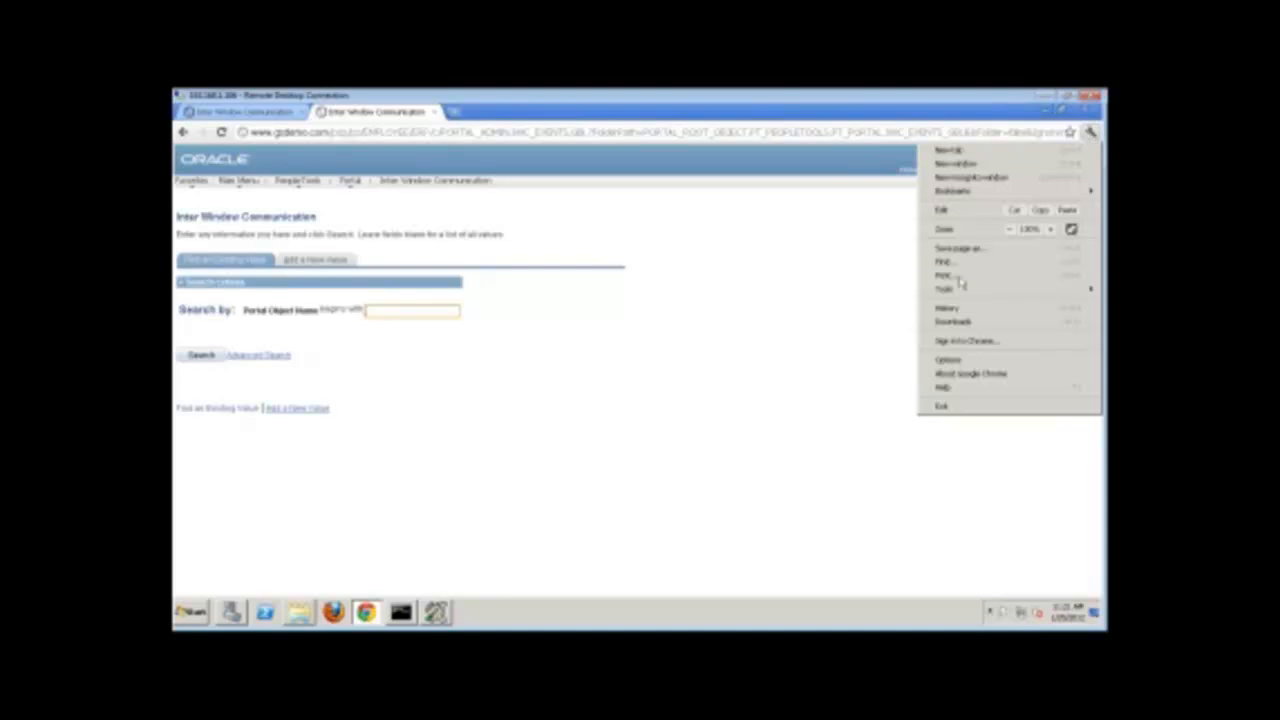
click(944, 288)
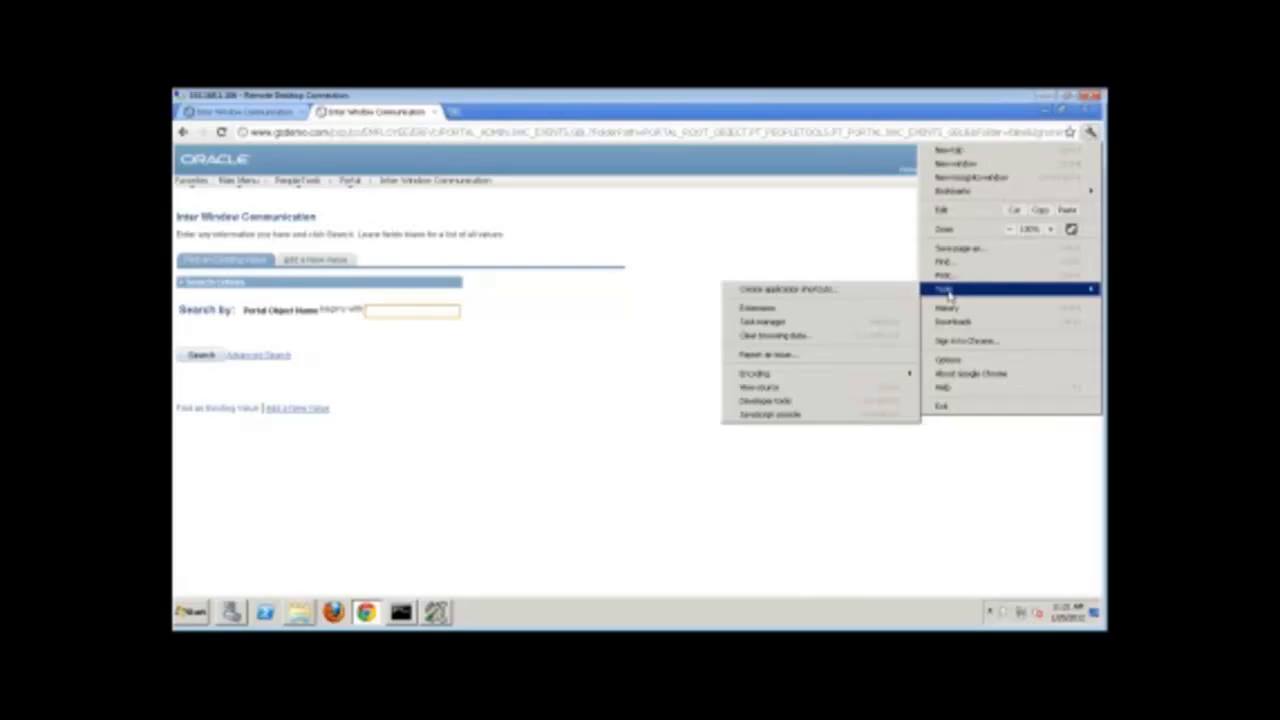
mouse_move(764, 400)
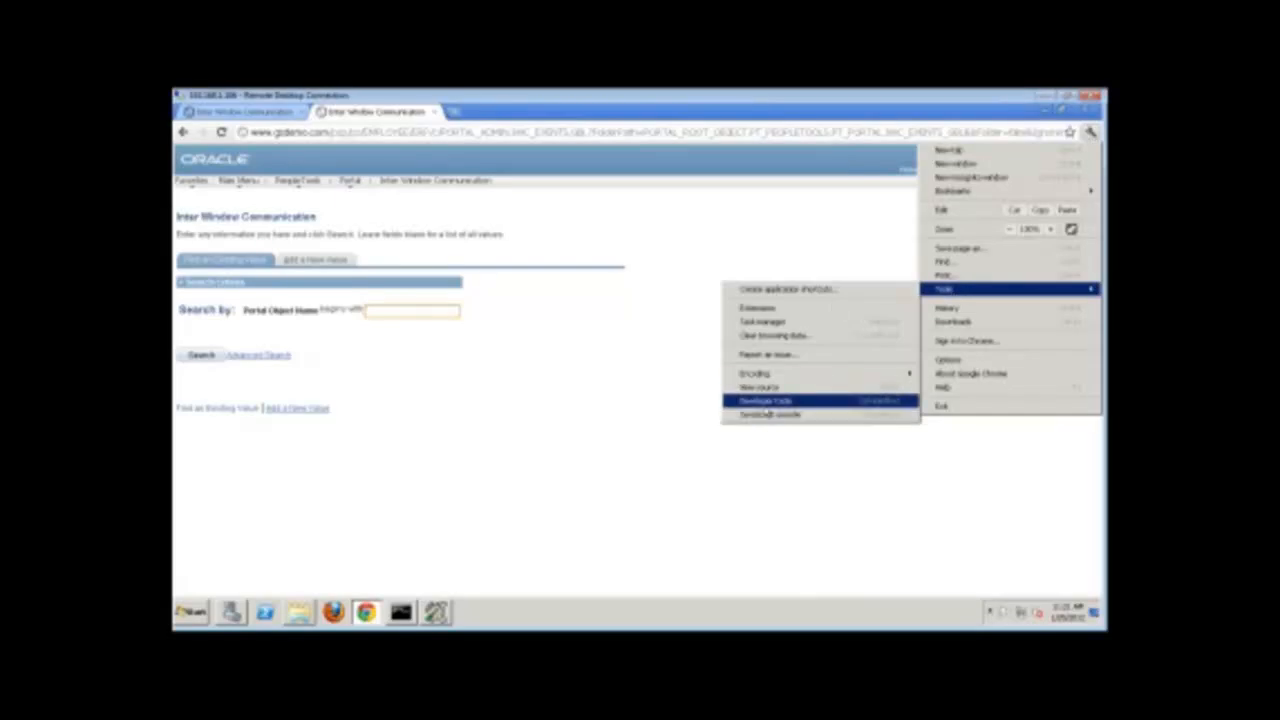
click(764, 400)
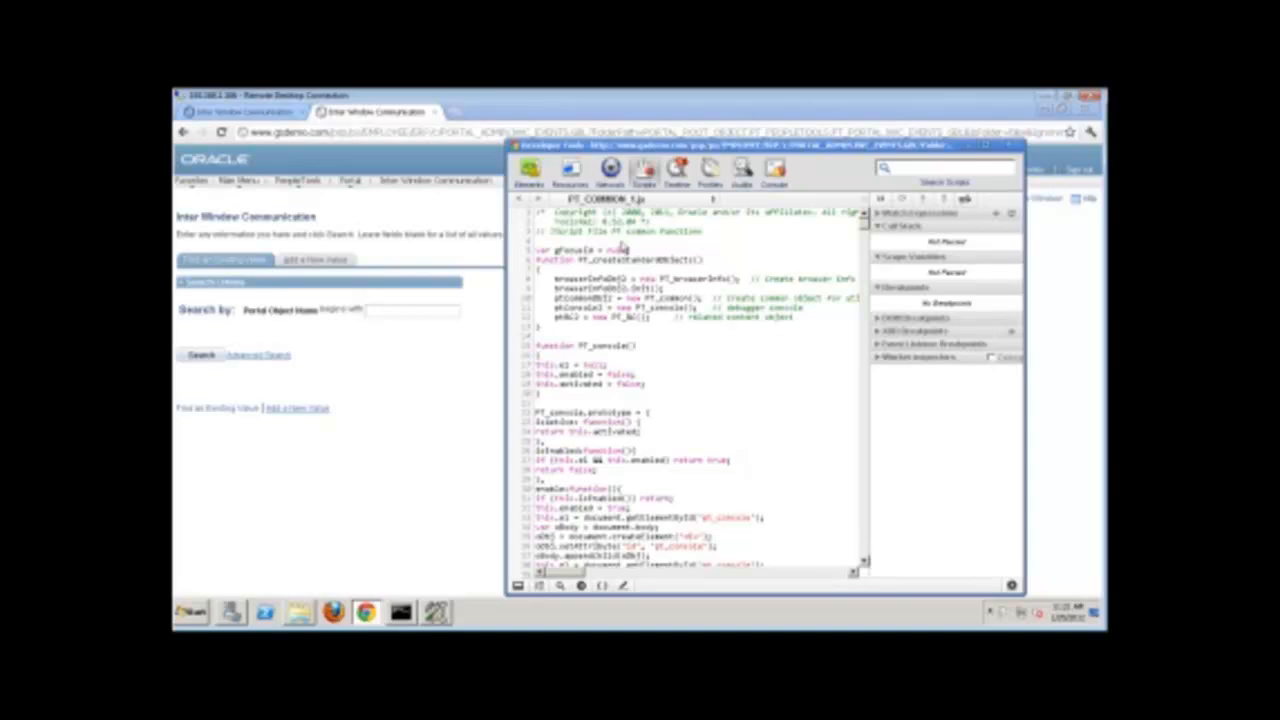
mouse_move(600, 332)
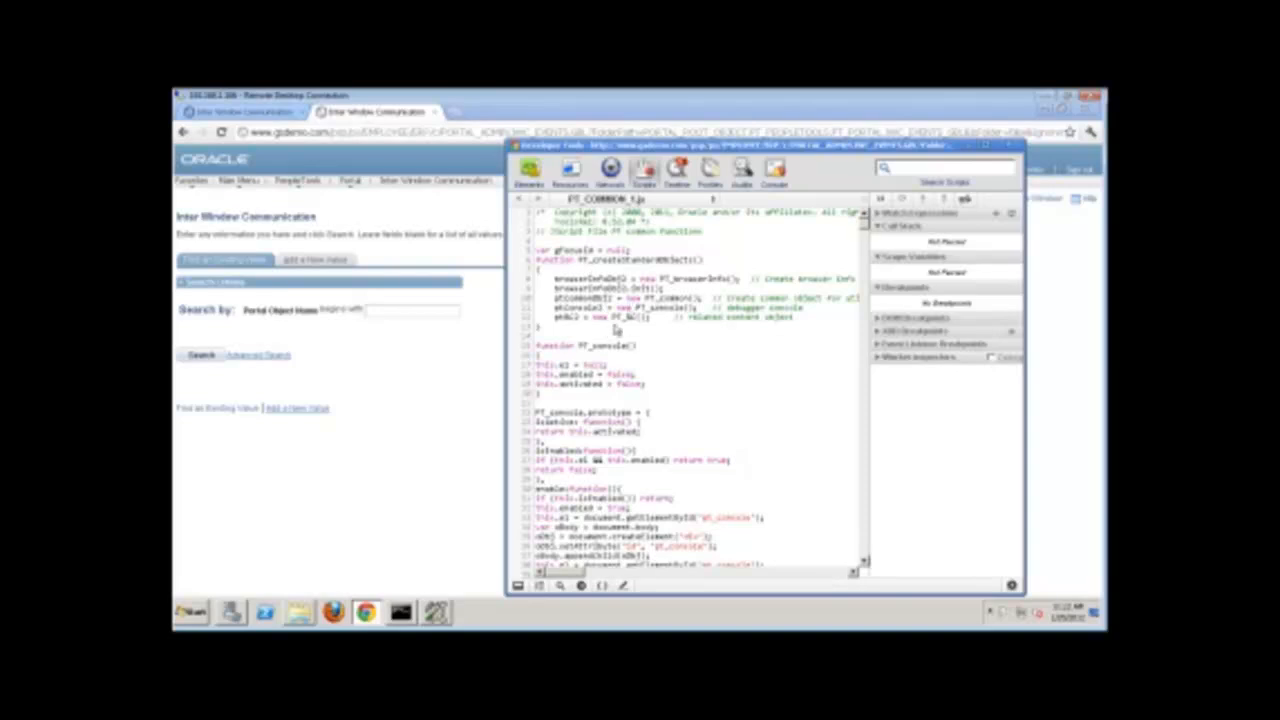
mouse_move(620, 344)
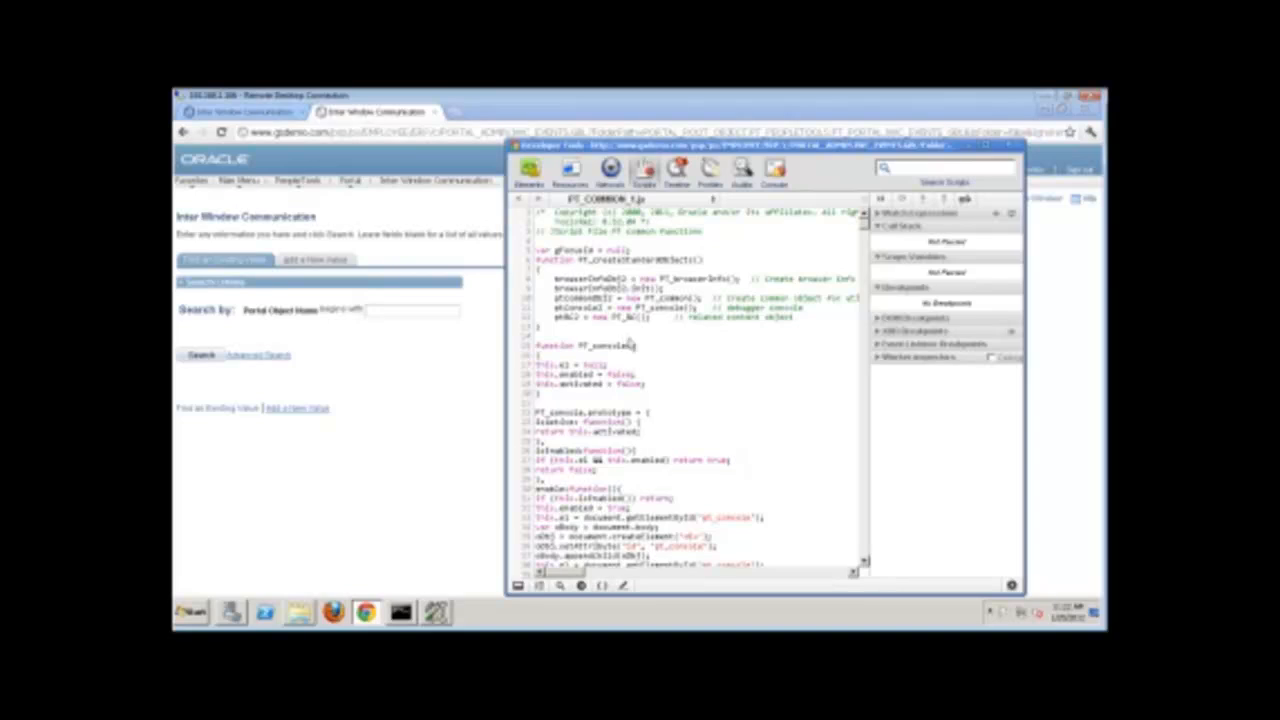
mouse_move(708, 352)
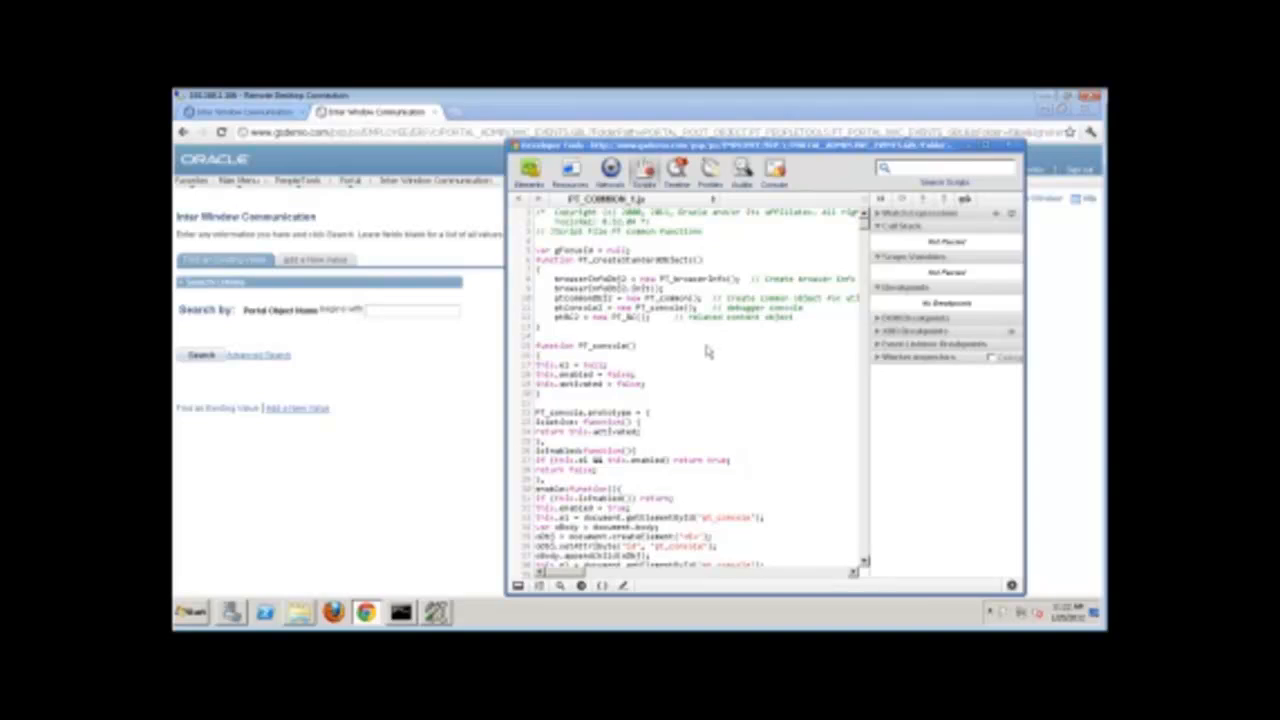
mouse_move(704, 364)
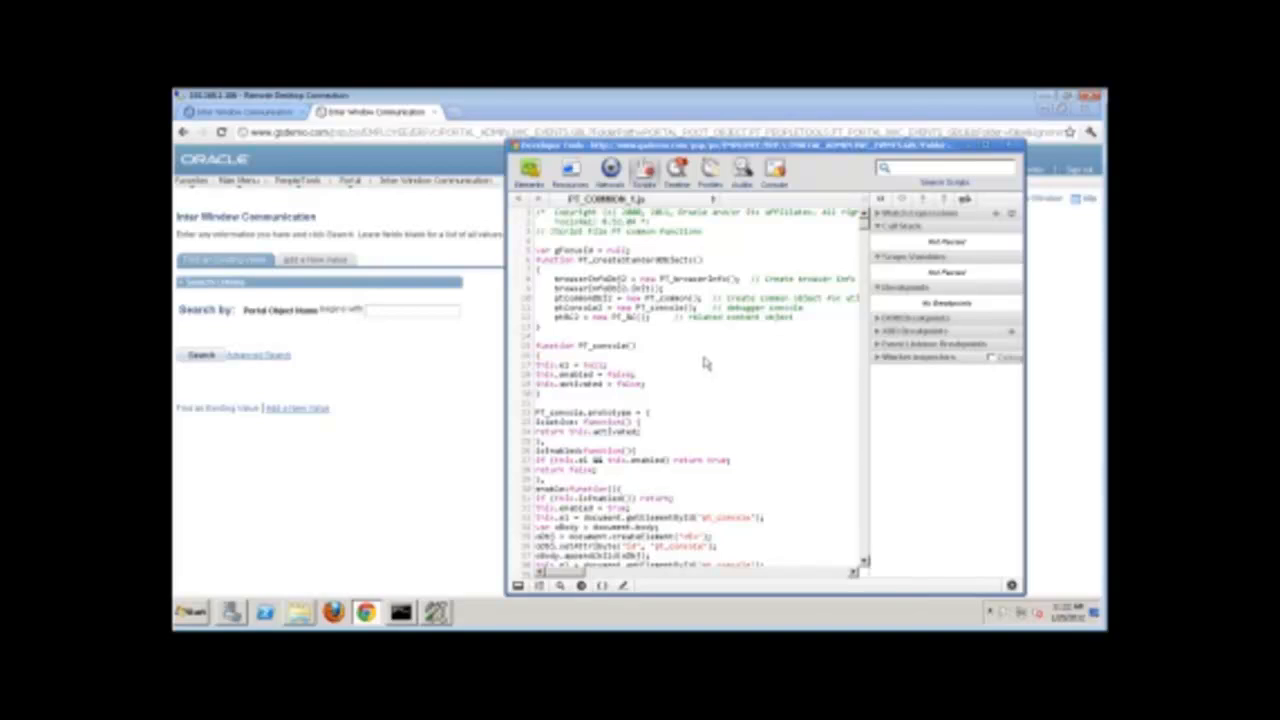
mouse_move(742, 378)
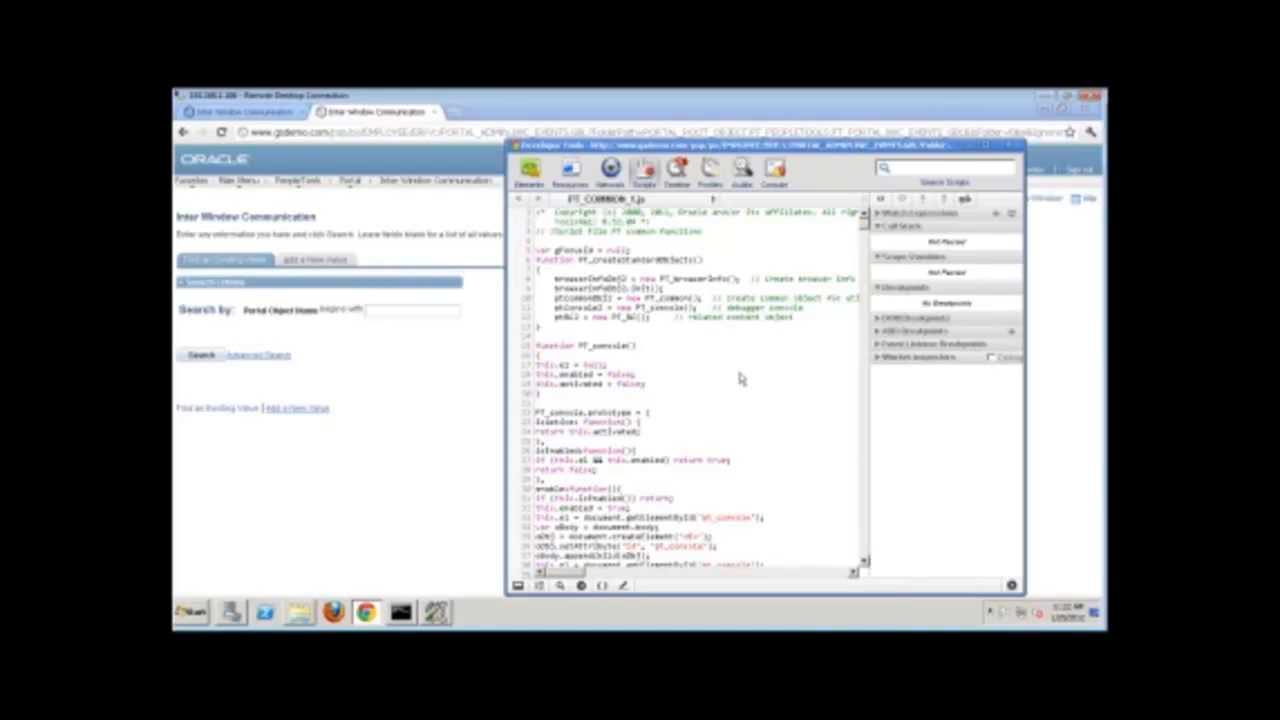
mouse_move(732, 374)
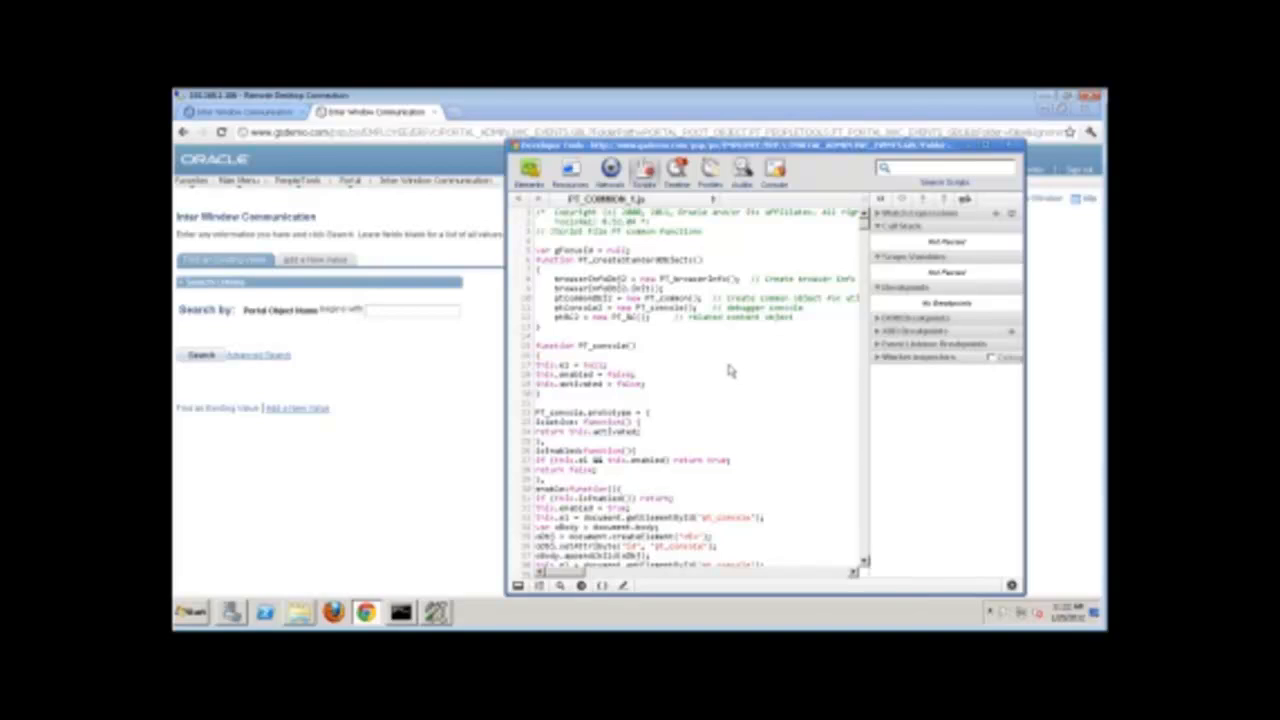
mouse_move(616, 418)
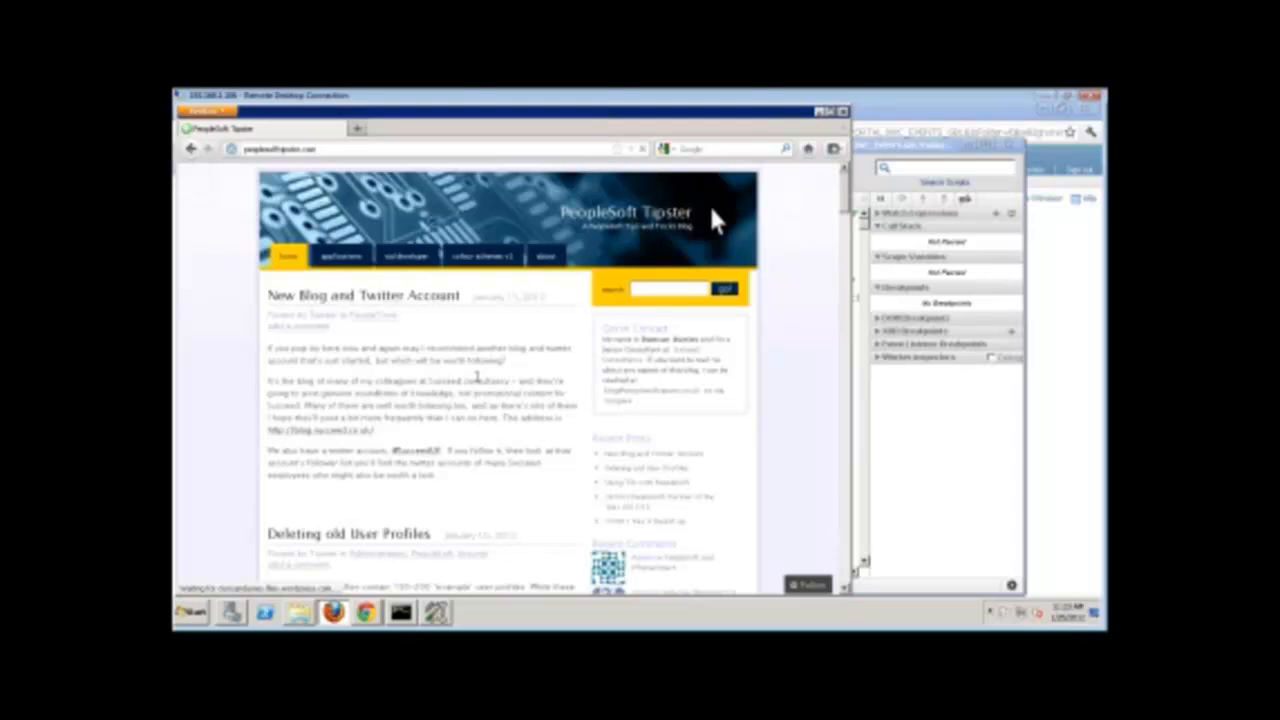
Step: Open the Browser speed discrepancies post on the Tipster blog and read through it
scroll(down, 3)
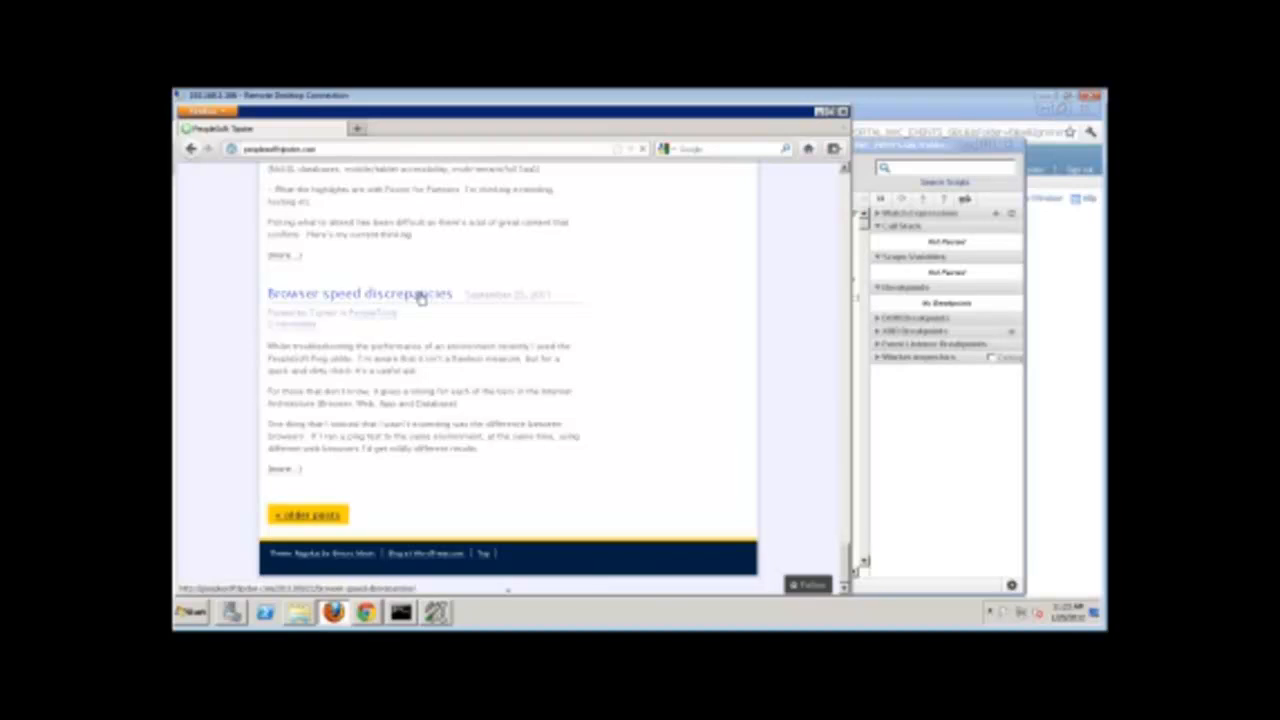
click(358, 292)
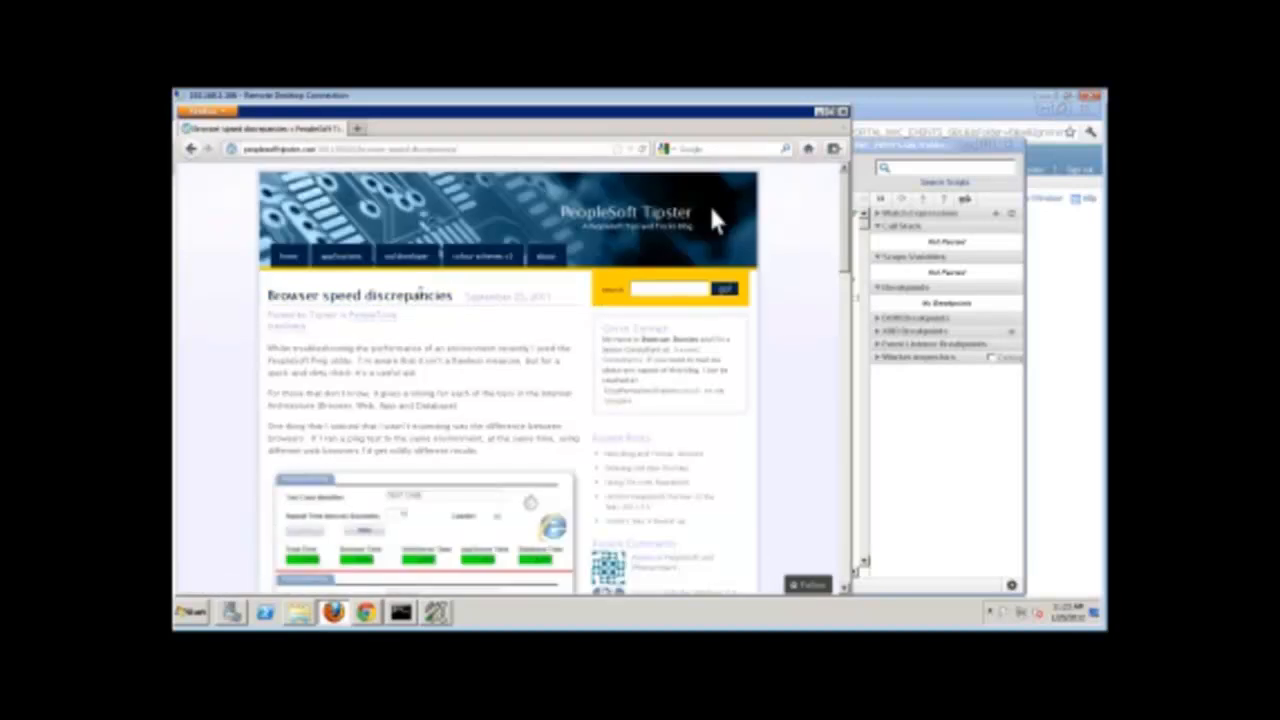
scroll(down, 3)
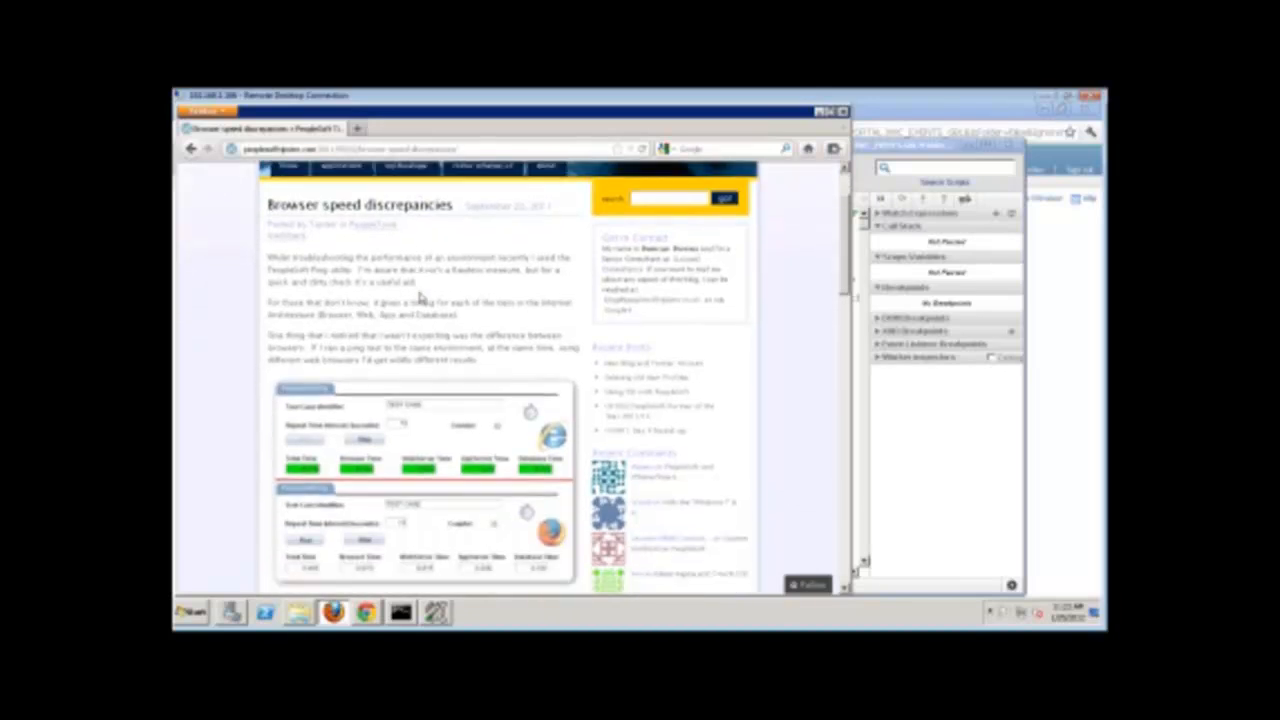
scroll(down, 3)
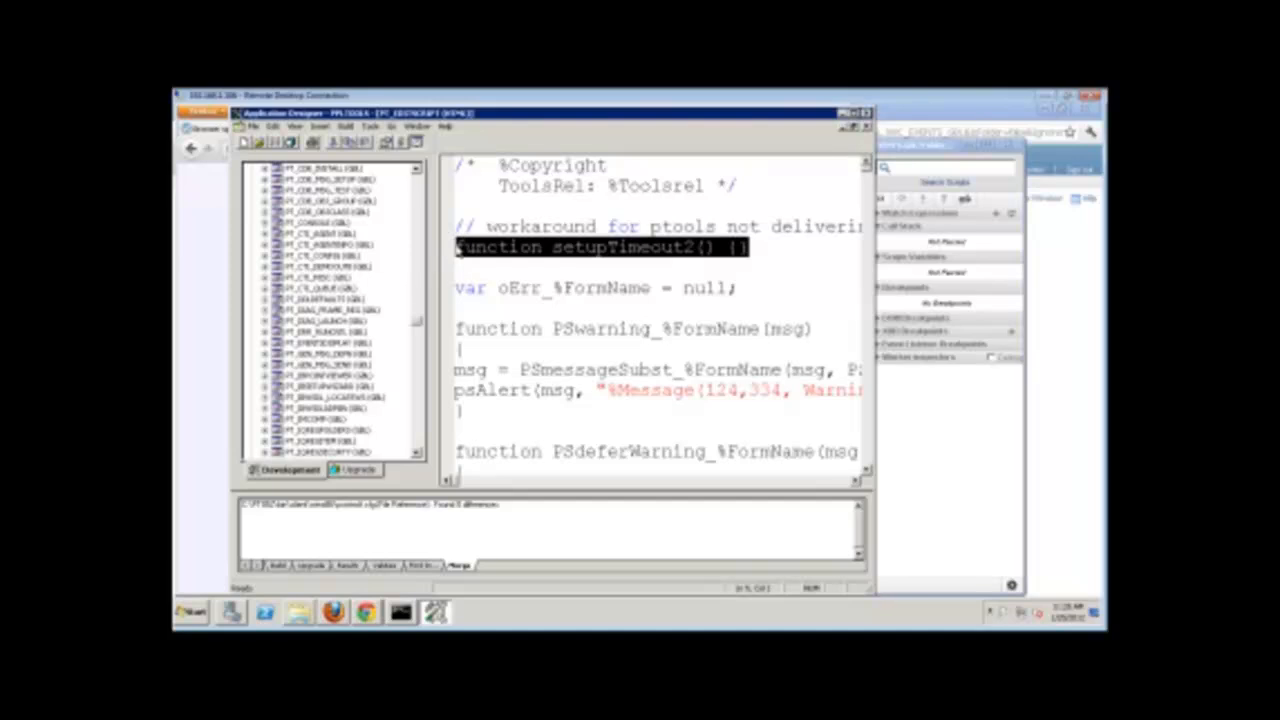
mouse_move(484, 264)
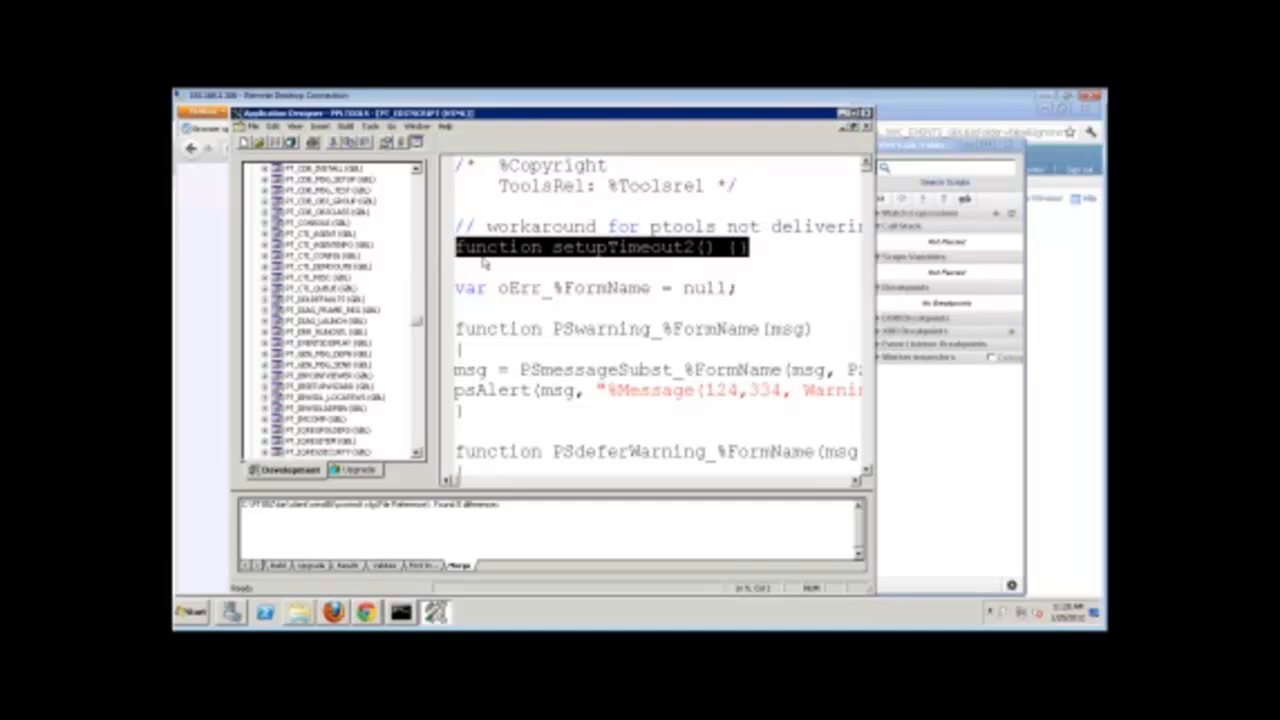